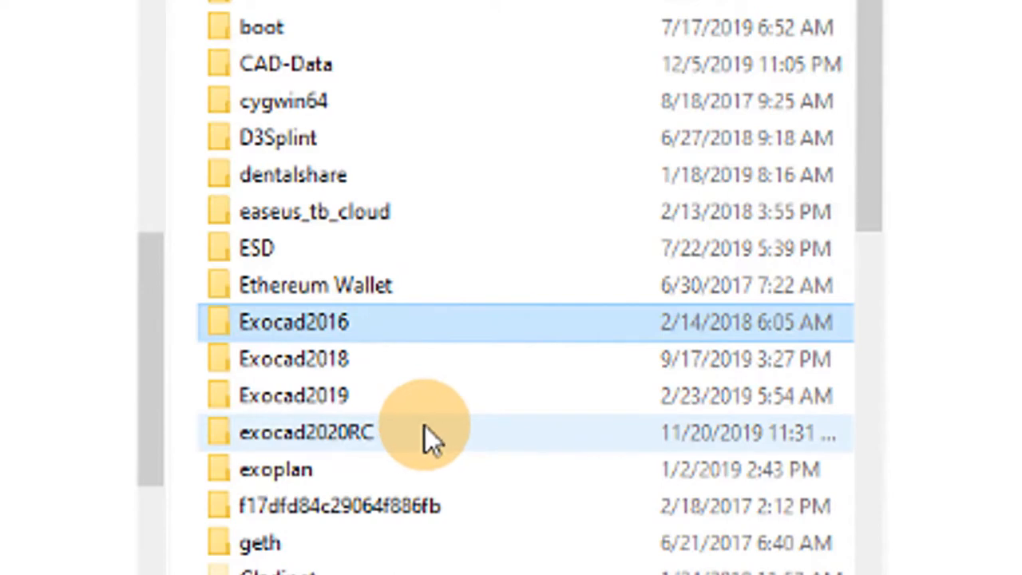
{"action": "mouse_move", "coordinate": [432, 435]}
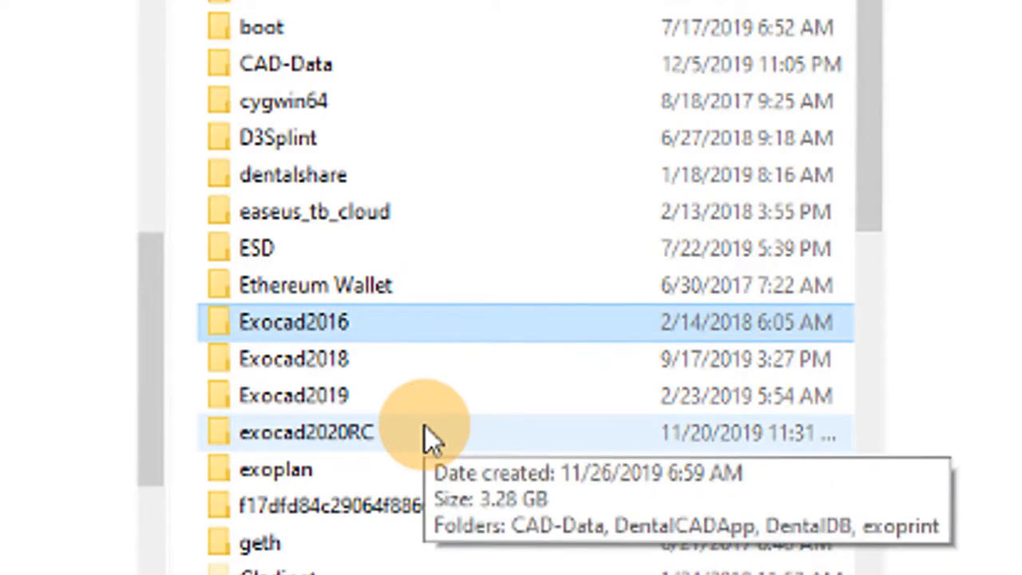
Browse the Exocad2018 folder, its CAD-Data subfolder and Exocad2019, returning to the C: drive.
{"action": "left_click", "coordinate": [305, 432]}
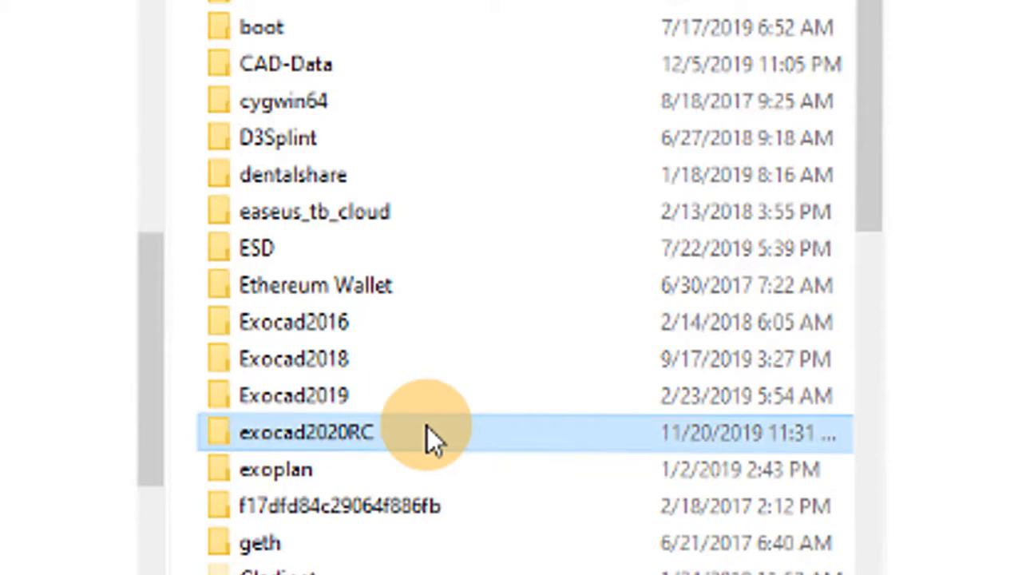
{"action": "mouse_move", "coordinate": [384, 443]}
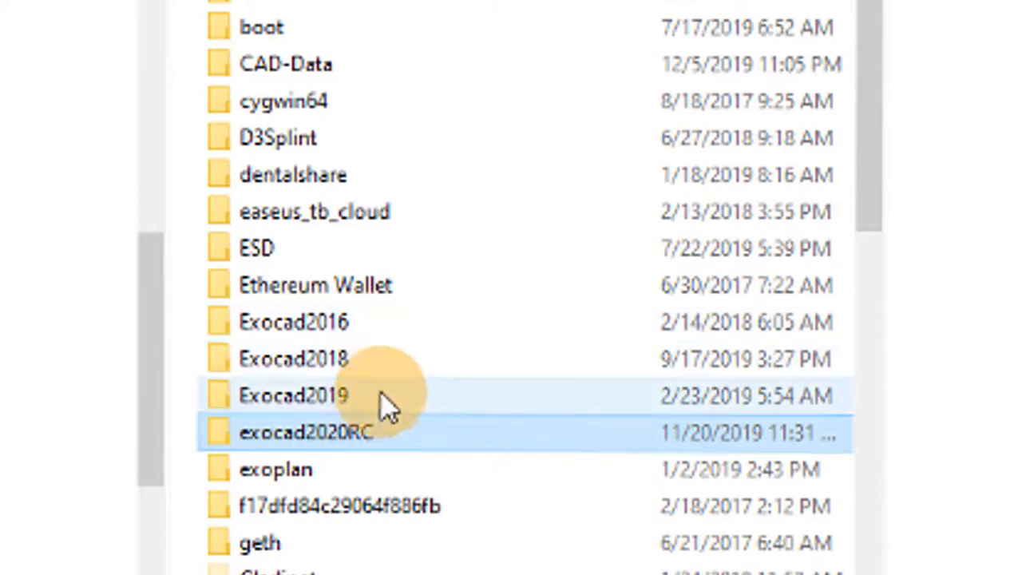
{"action": "double_click", "coordinate": [293, 359]}
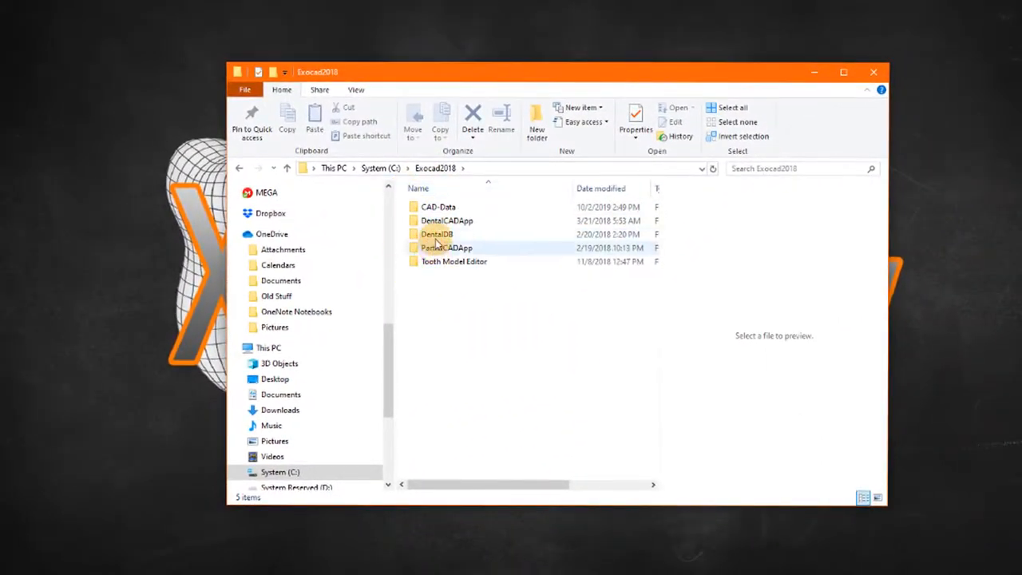
{"action": "left_click", "coordinate": [439, 207]}
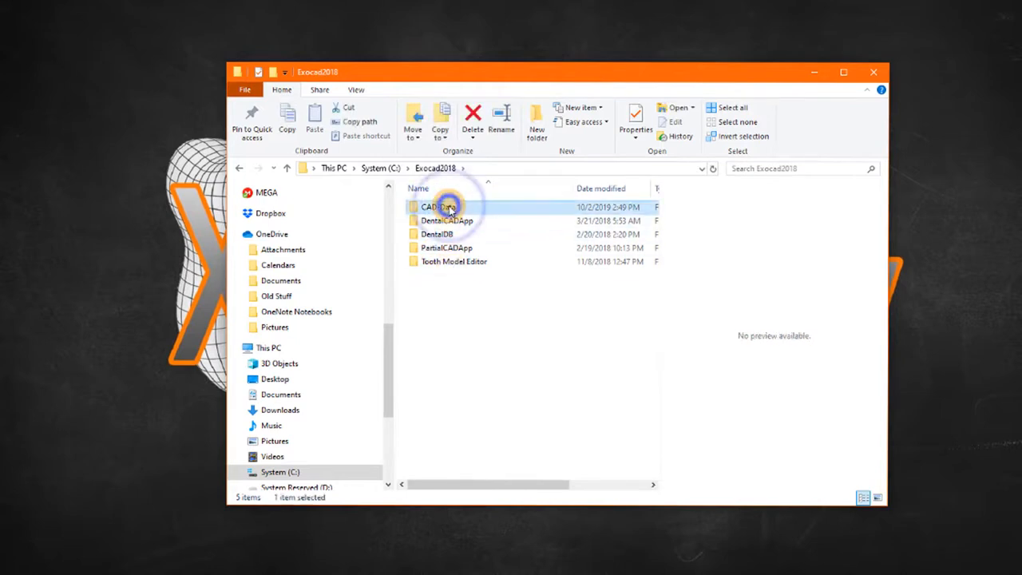
{"action": "double_click", "coordinate": [436, 207]}
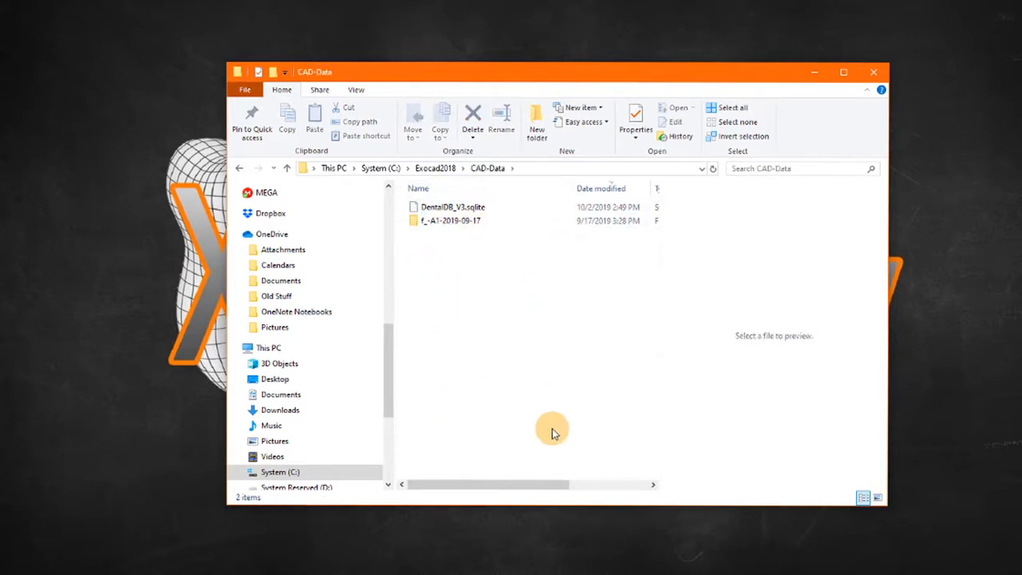
{"action": "left_click", "coordinate": [435, 168]}
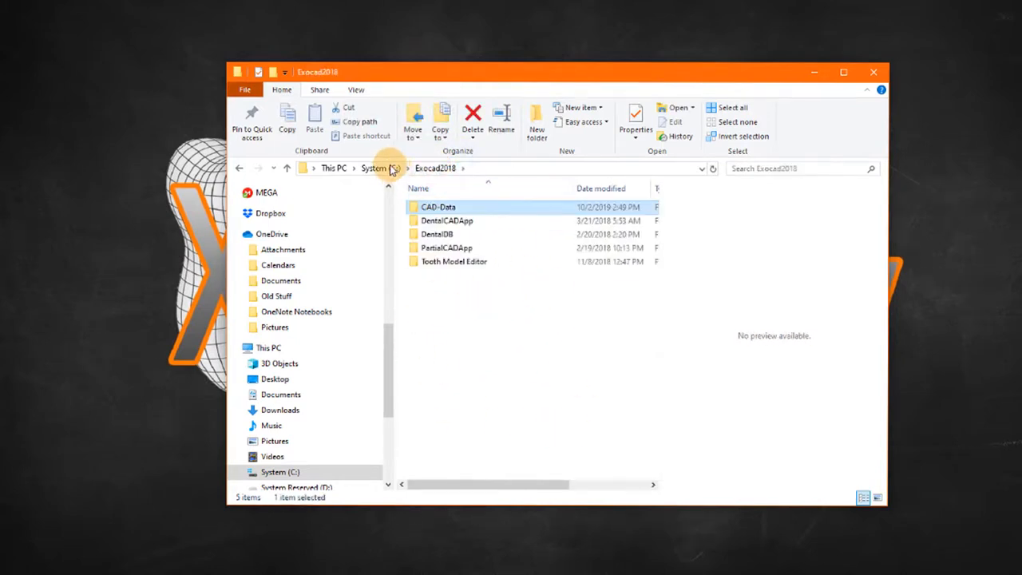
{"action": "left_click", "coordinate": [373, 168]}
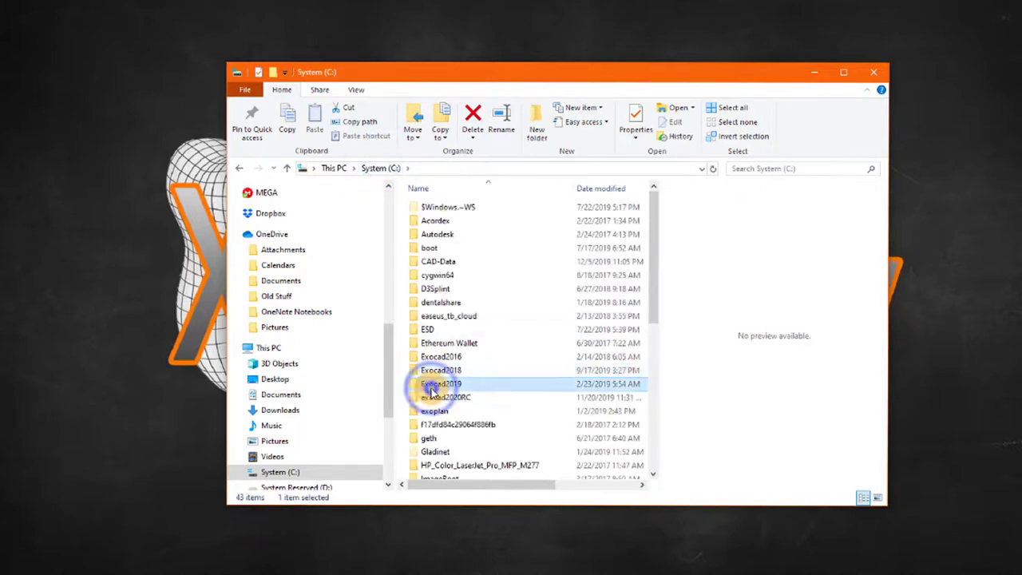
{"action": "double_click", "coordinate": [441, 384]}
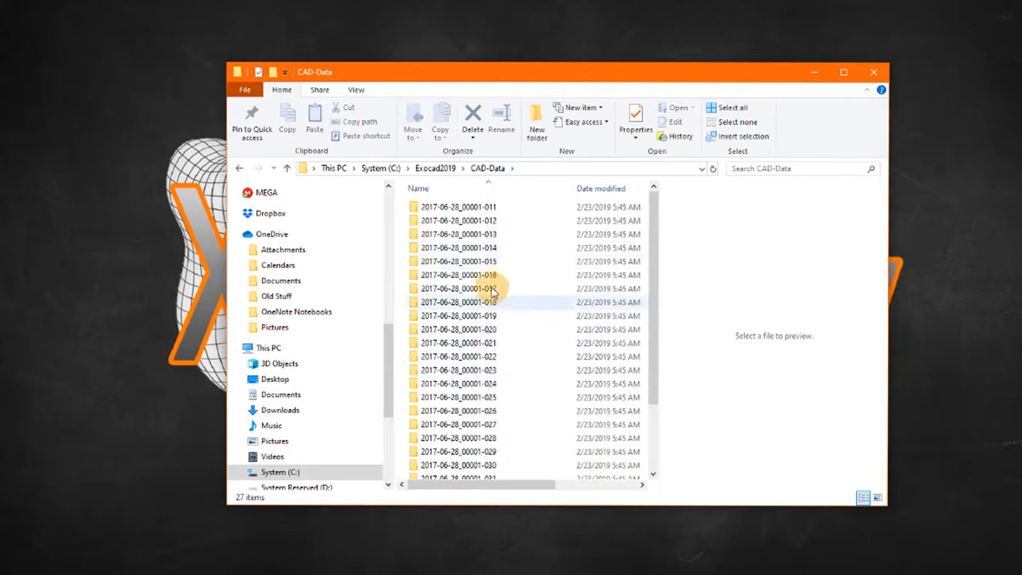
{"action": "left_click", "coordinate": [381, 167]}
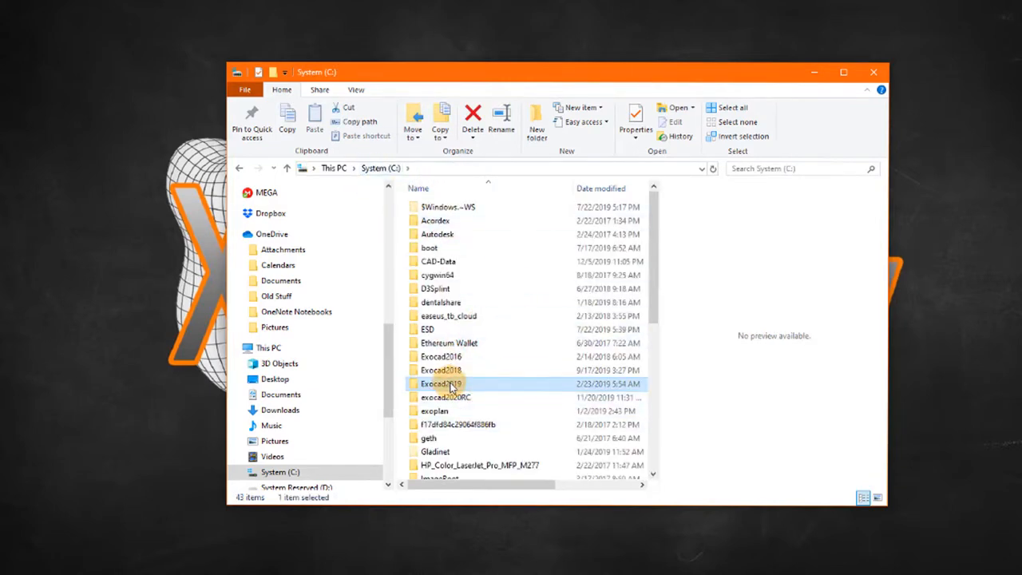
{"action": "mouse_move", "coordinate": [480, 332]}
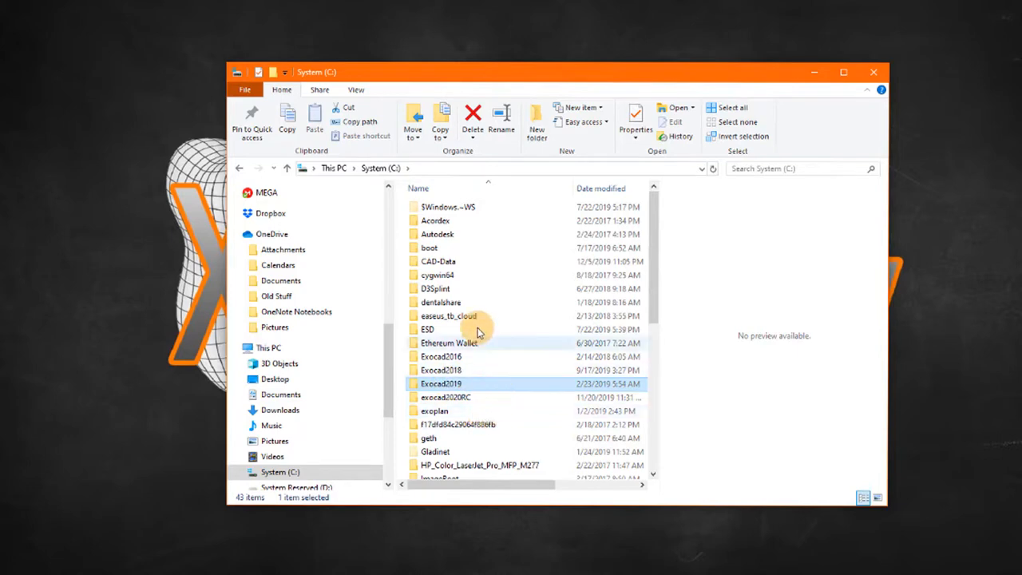
{"action": "mouse_move", "coordinate": [430, 261]}
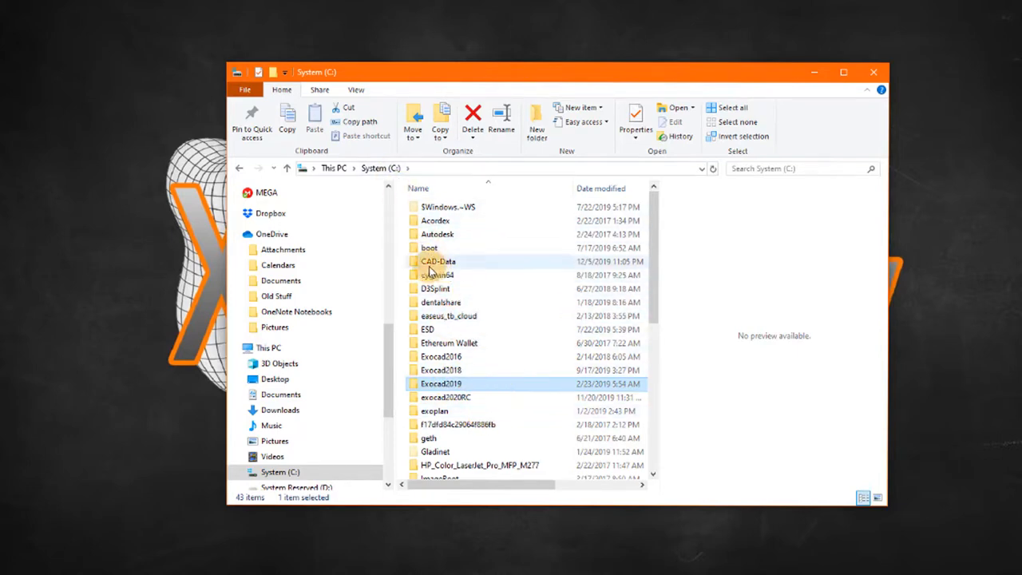
Look through the CAD-Data folder on C:, then open exocad2020RC.
{"action": "left_click", "coordinate": [438, 261]}
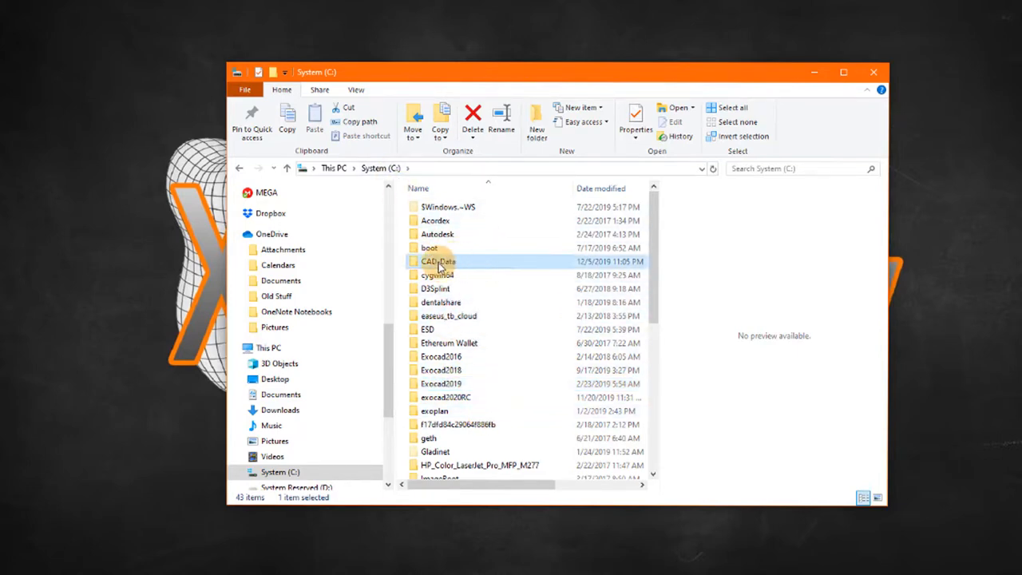
{"action": "double_click", "coordinate": [438, 261]}
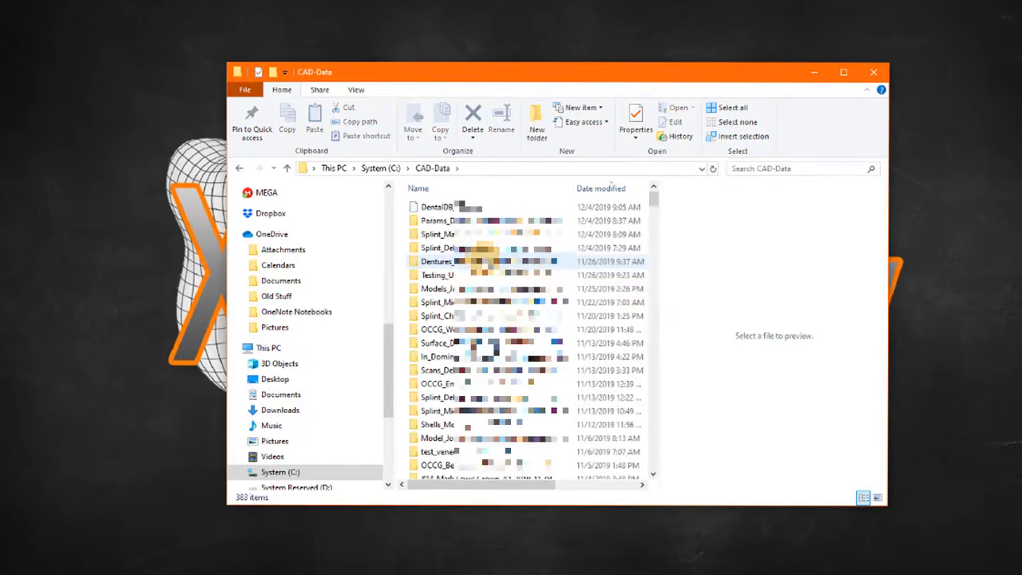
{"action": "scroll", "scroll_direction": "down", "scroll_amount": 3}
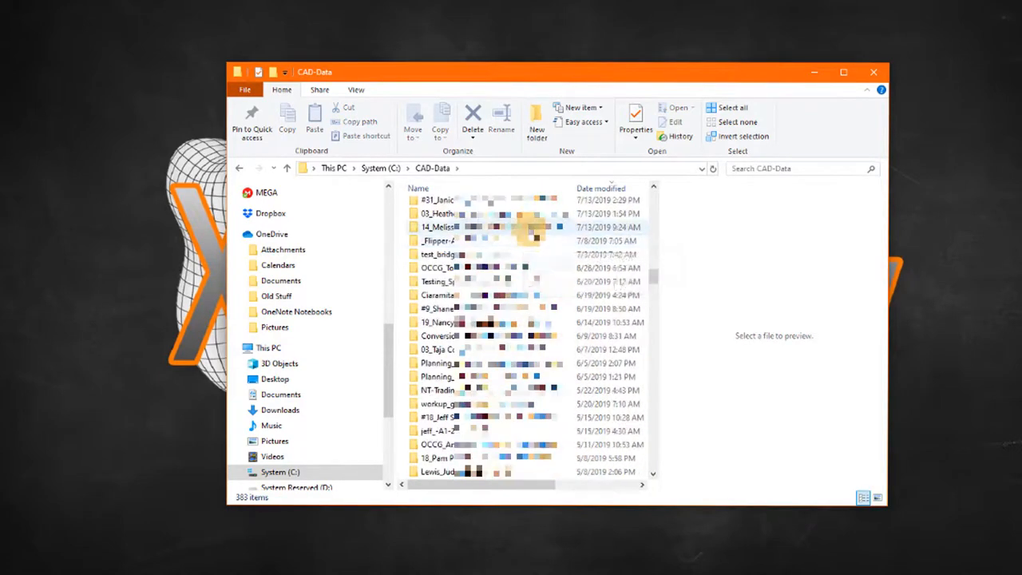
{"action": "left_click", "coordinate": [380, 168]}
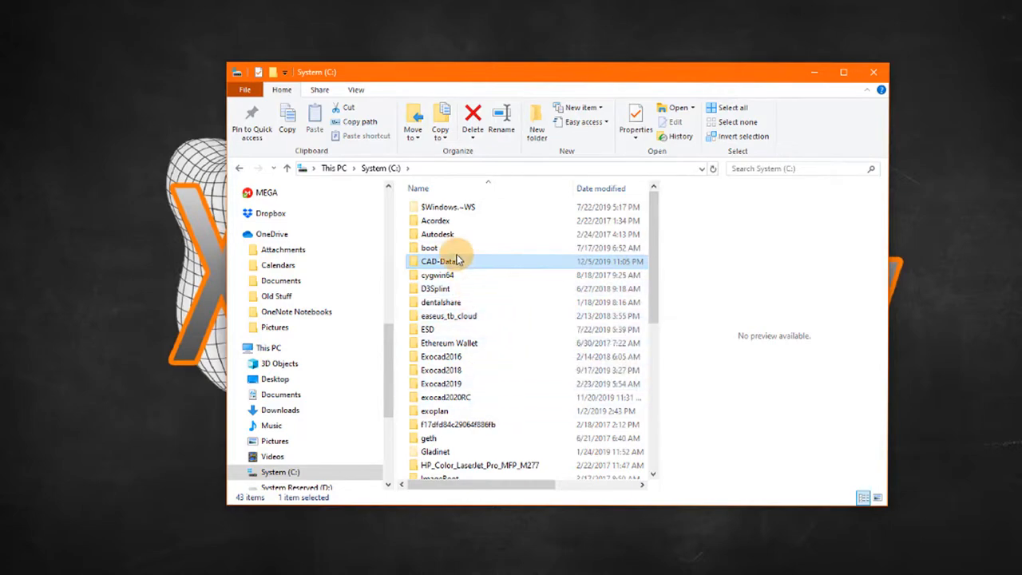
{"action": "double_click", "coordinate": [438, 261]}
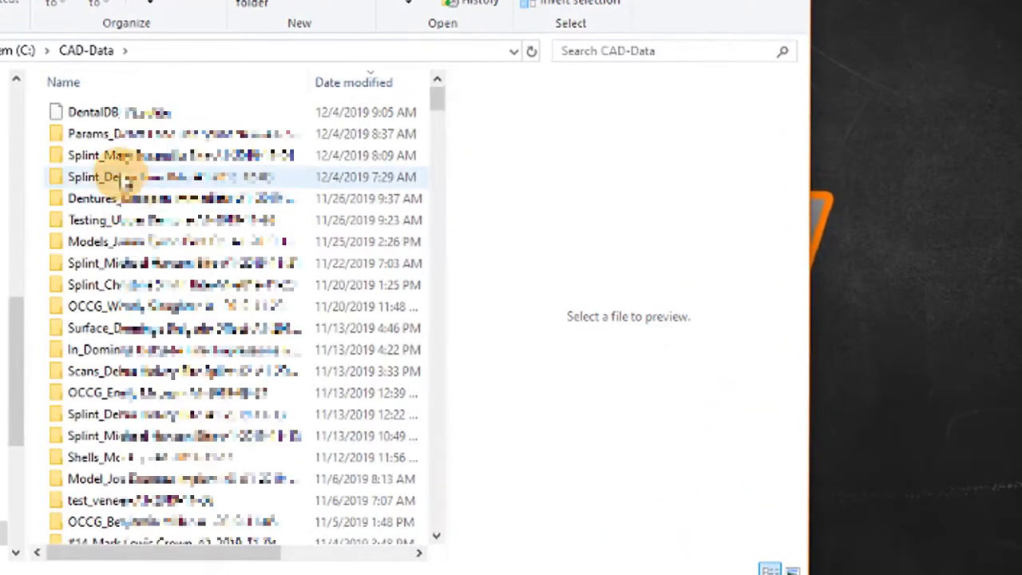
{"action": "scroll", "scroll_direction": "down", "scroll_amount": 3}
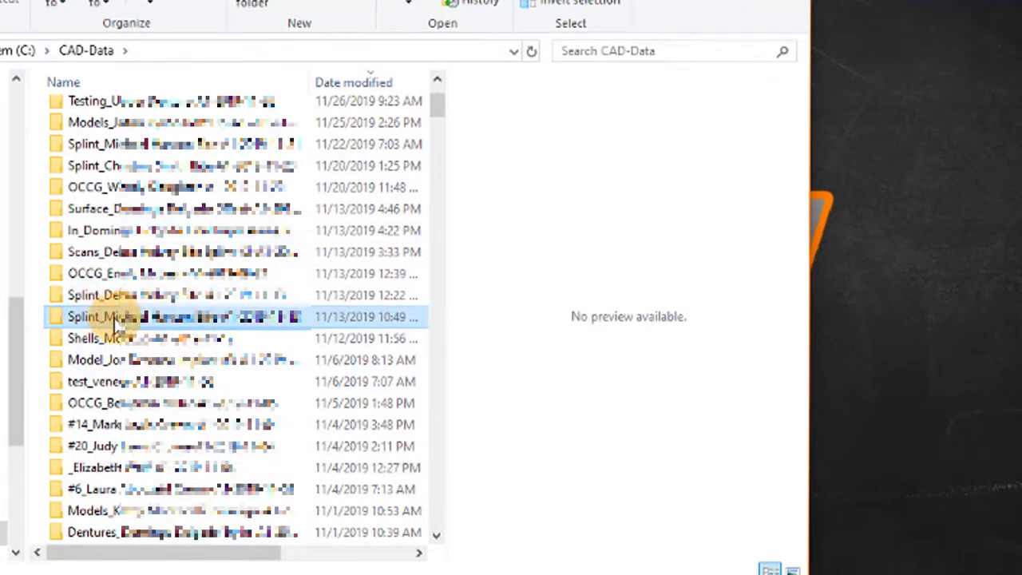
{"action": "mouse_move", "coordinate": [88, 327]}
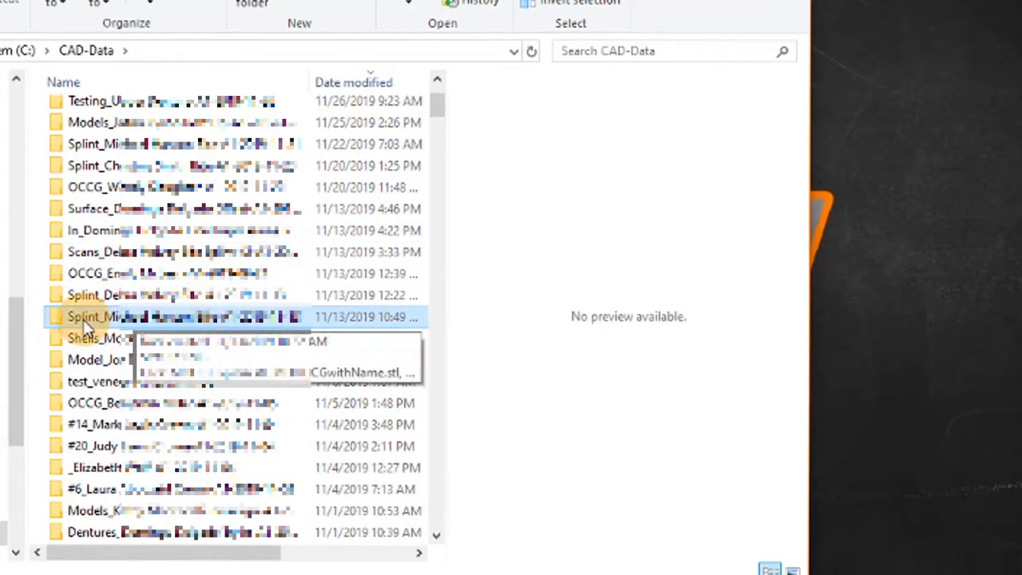
{"action": "mouse_move", "coordinate": [320, 325]}
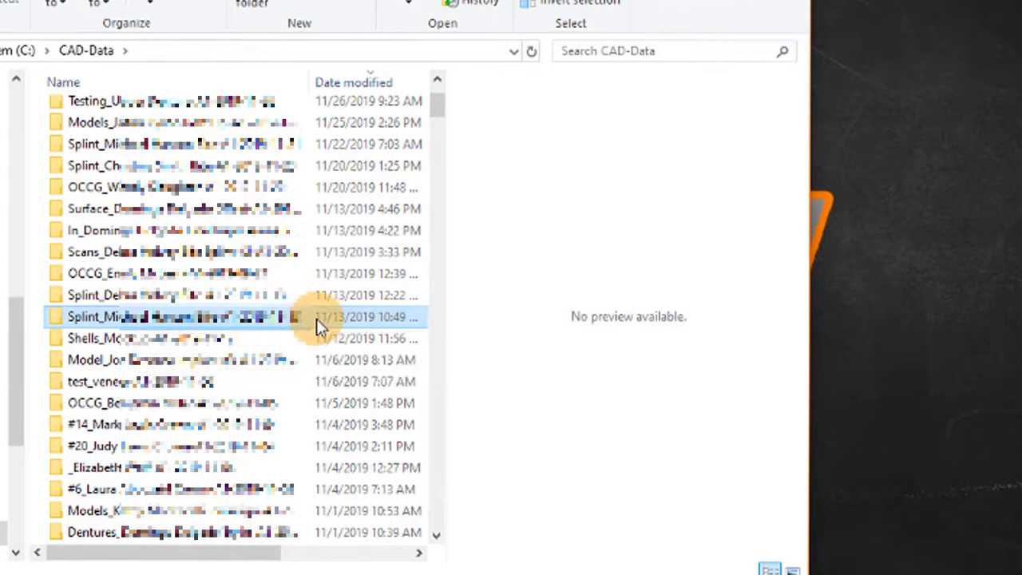
{"action": "mouse_move", "coordinate": [88, 359]}
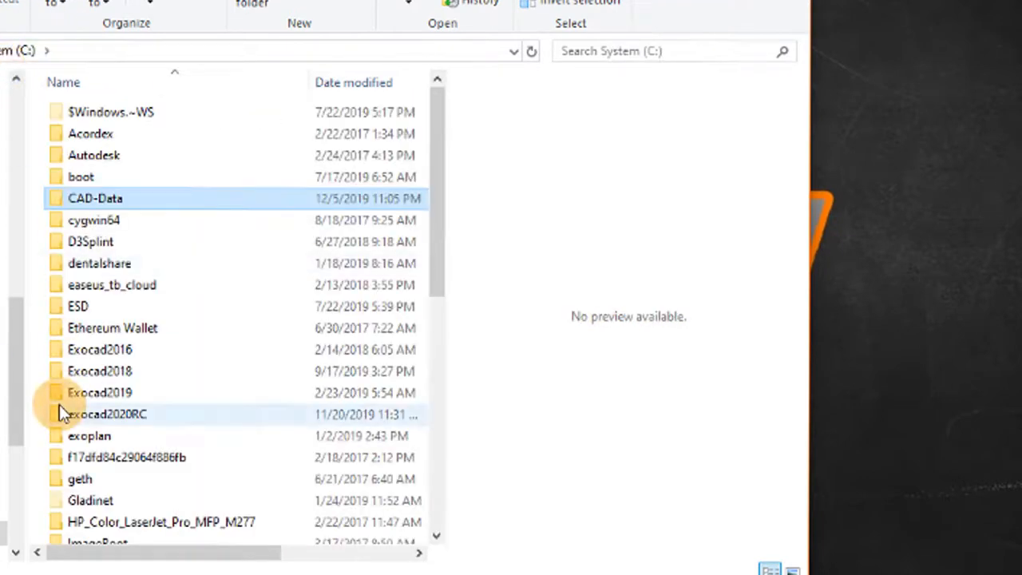
{"action": "mouse_move", "coordinate": [132, 355]}
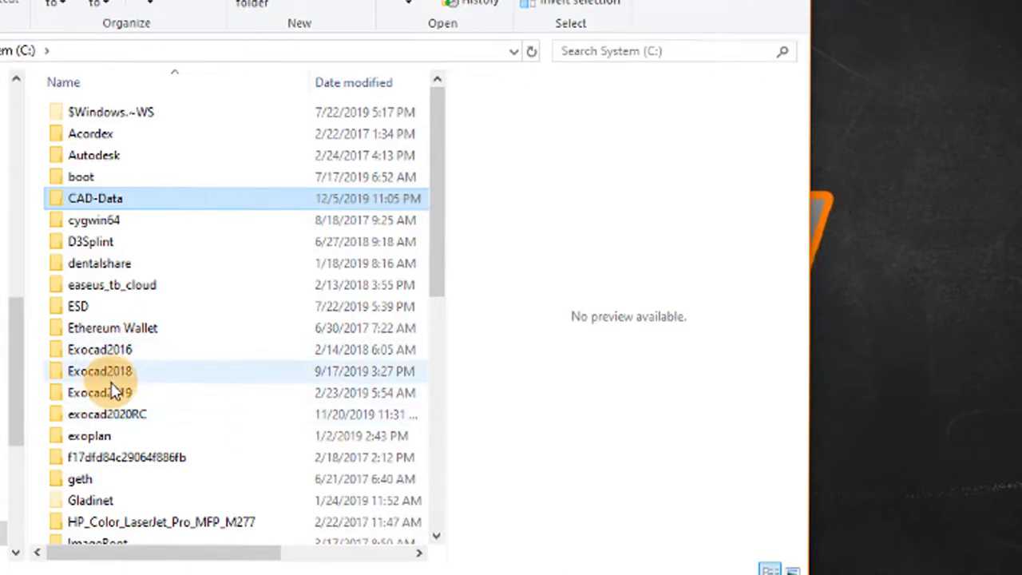
{"action": "mouse_move", "coordinate": [107, 414]}
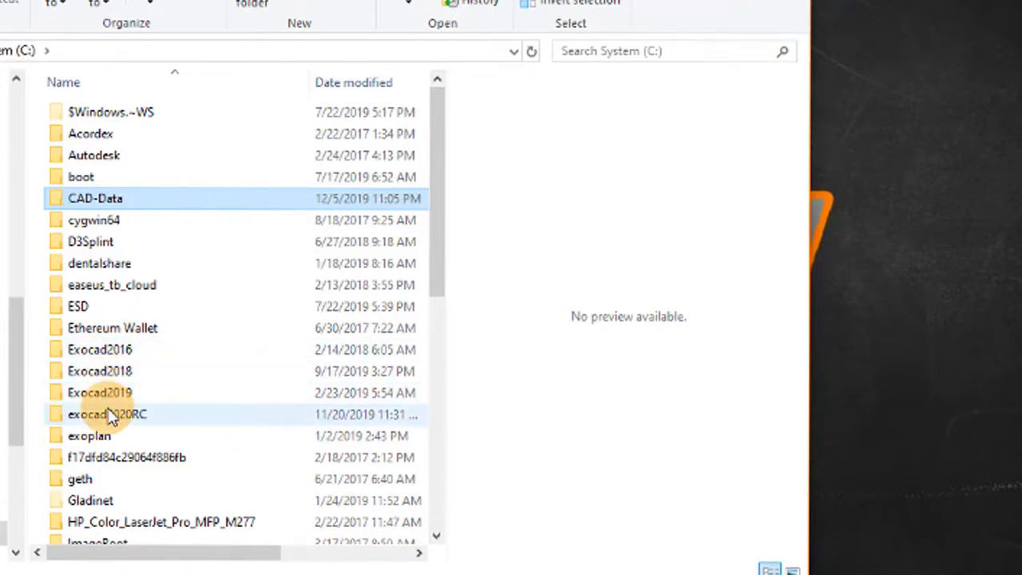
{"action": "mouse_move", "coordinate": [212, 327]}
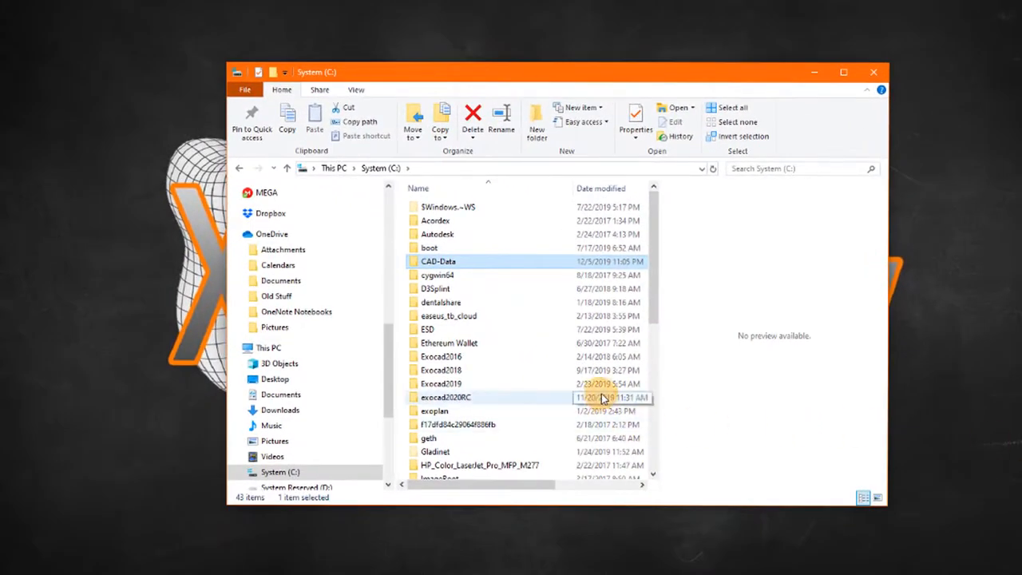
{"action": "mouse_move", "coordinate": [649, 401]}
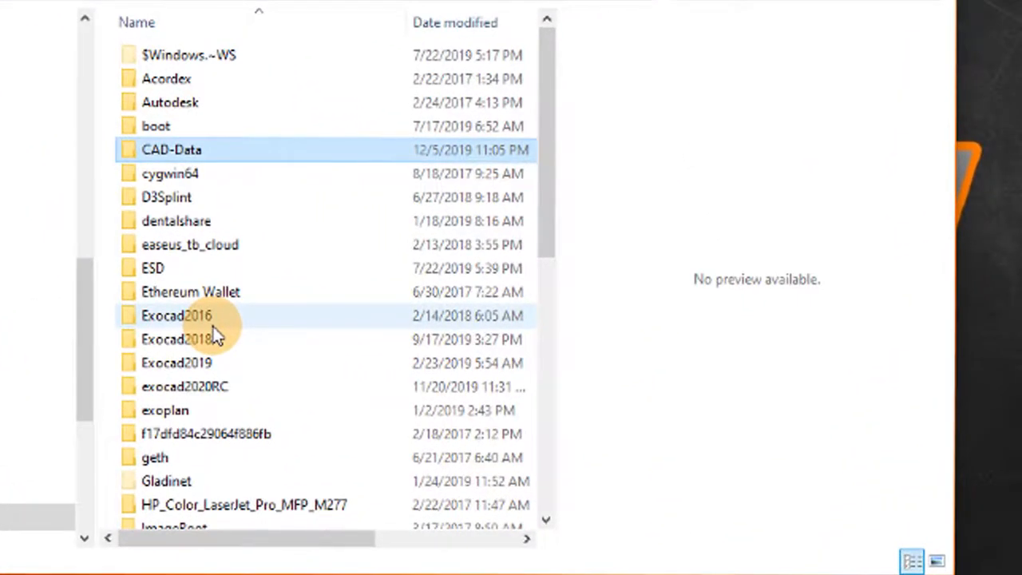
{"action": "mouse_move", "coordinate": [176, 362]}
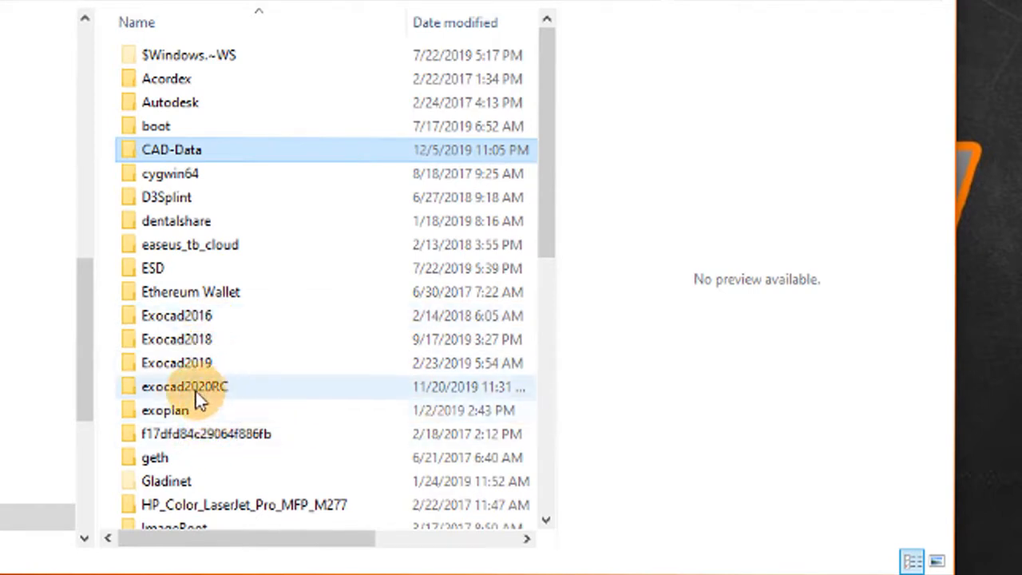
{"action": "left_click", "coordinate": [184, 387]}
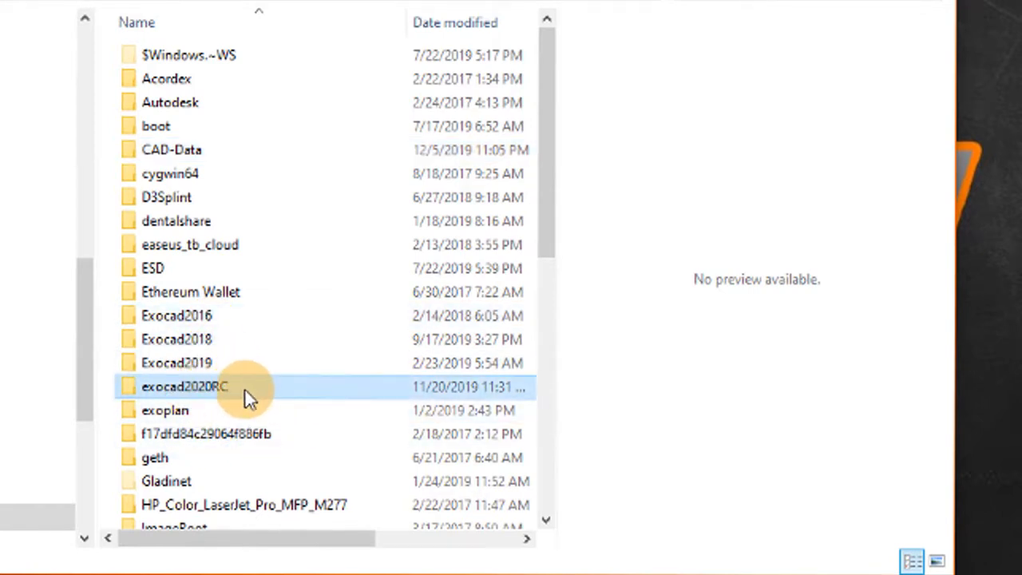
{"action": "double_click", "coordinate": [185, 386]}
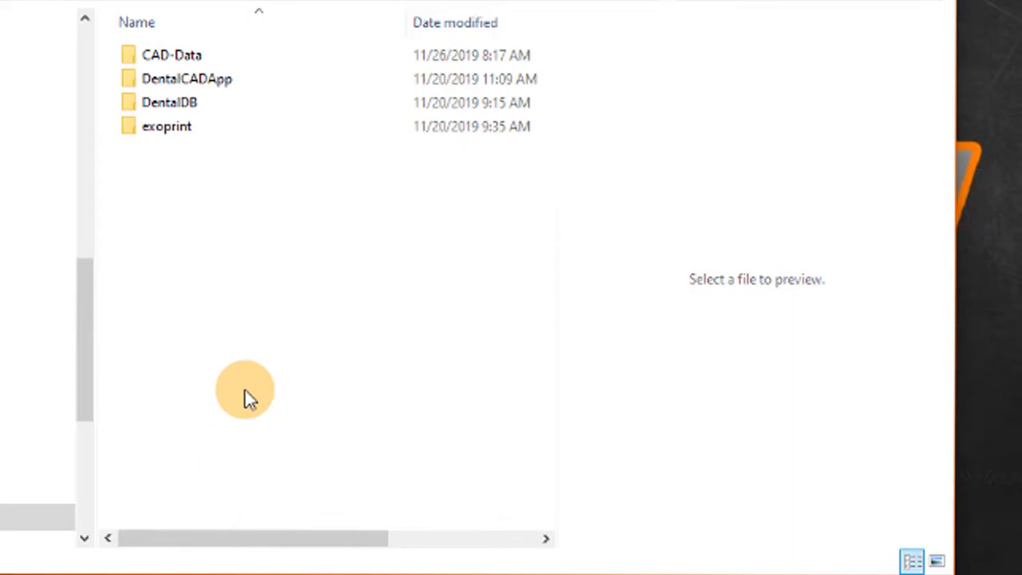
{"action": "mouse_move", "coordinate": [209, 278]}
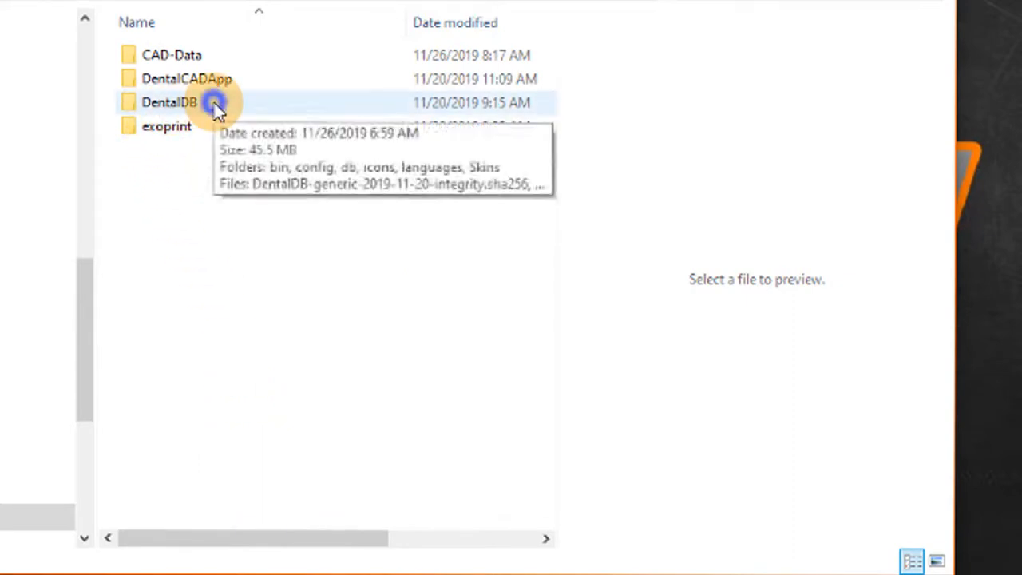
Open DentalDB, then config, and select defaultsettings-db.xml among the settings files.
{"action": "double_click", "coordinate": [169, 102]}
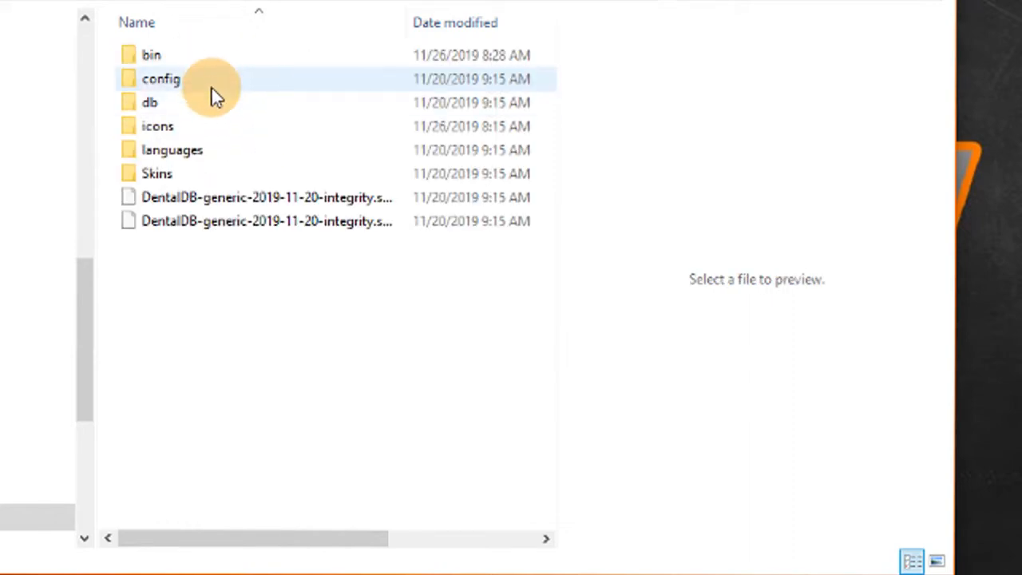
{"action": "left_click", "coordinate": [161, 78]}
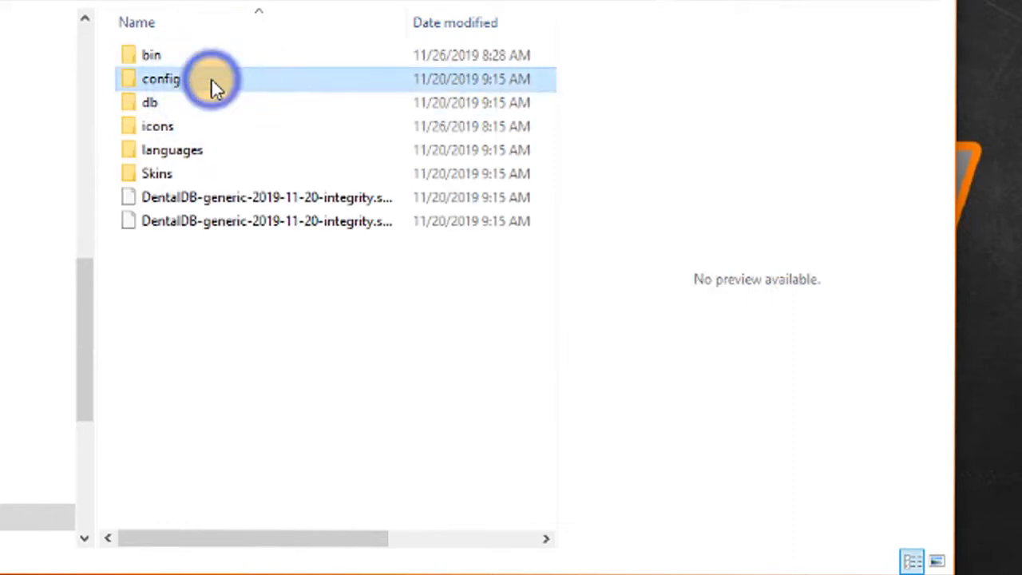
{"action": "double_click", "coordinate": [161, 79]}
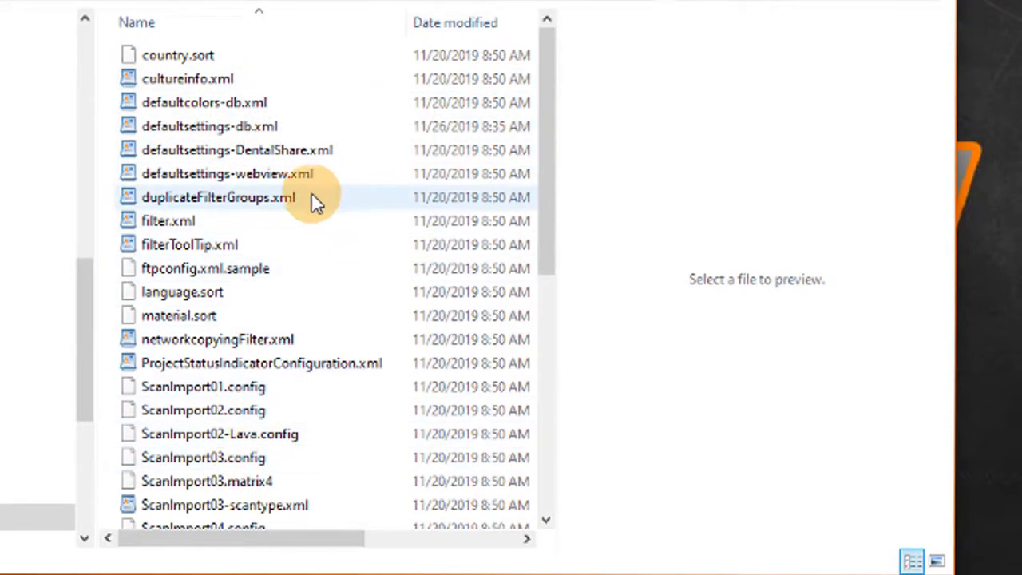
{"action": "mouse_move", "coordinate": [244, 245]}
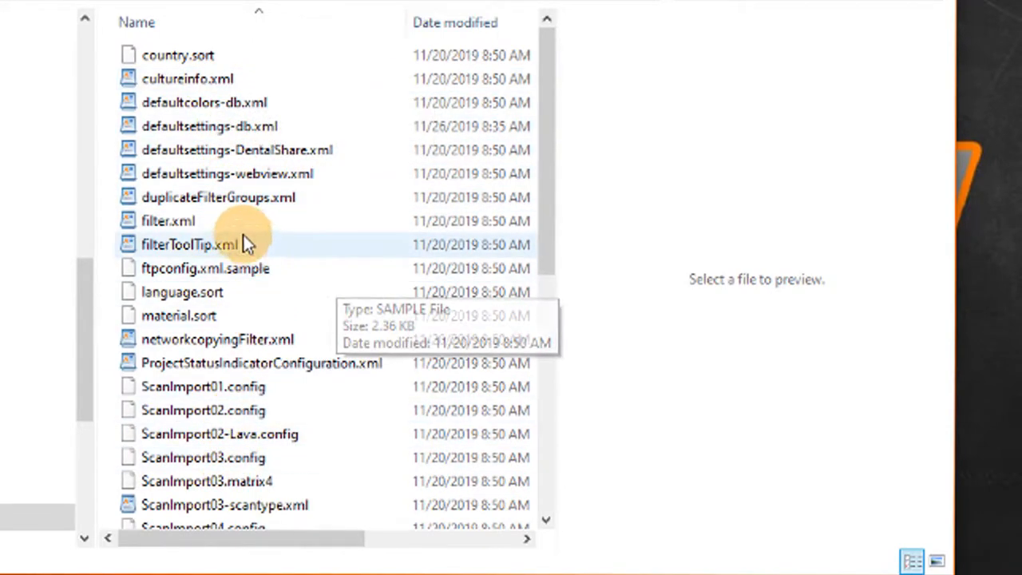
{"action": "mouse_move", "coordinate": [210, 126]}
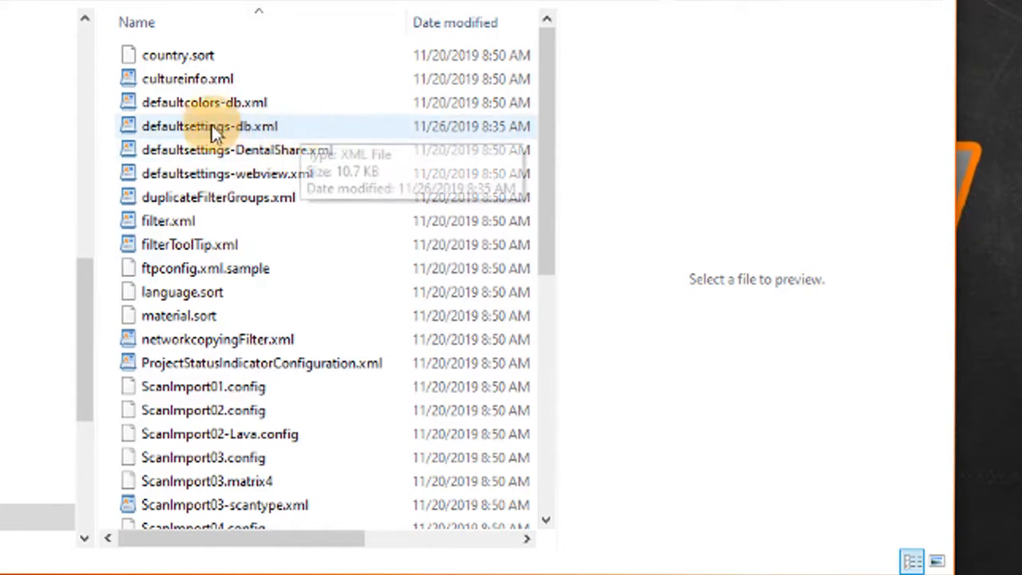
{"action": "mouse_move", "coordinate": [267, 142]}
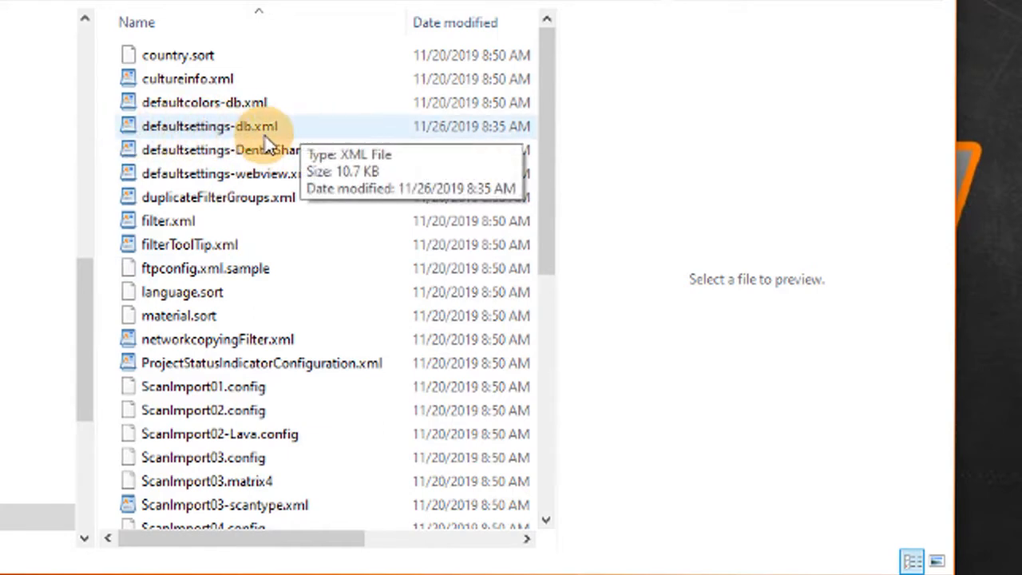
{"action": "mouse_move", "coordinate": [315, 137]}
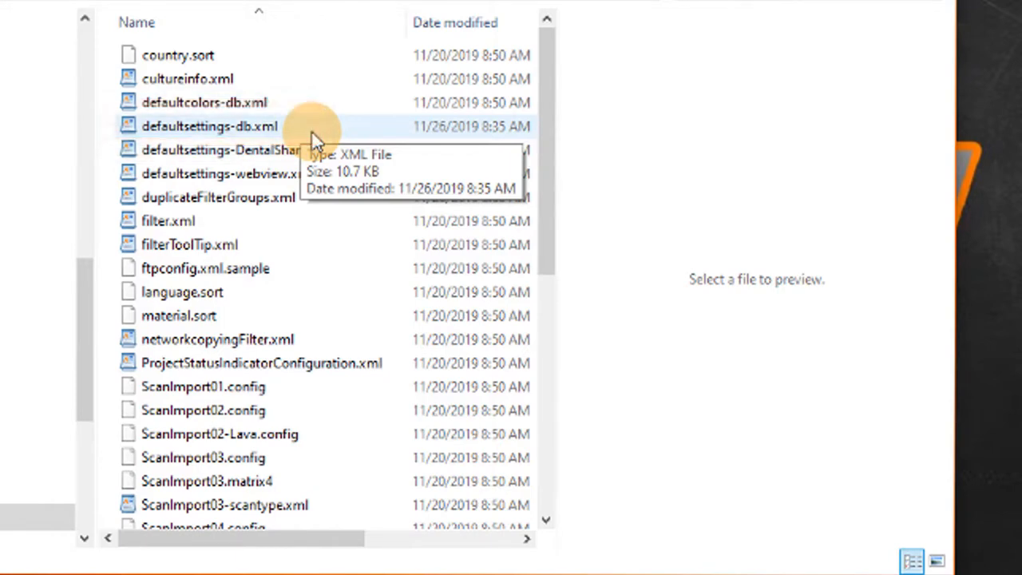
{"action": "scroll", "scroll_direction": "down", "scroll_amount": 3}
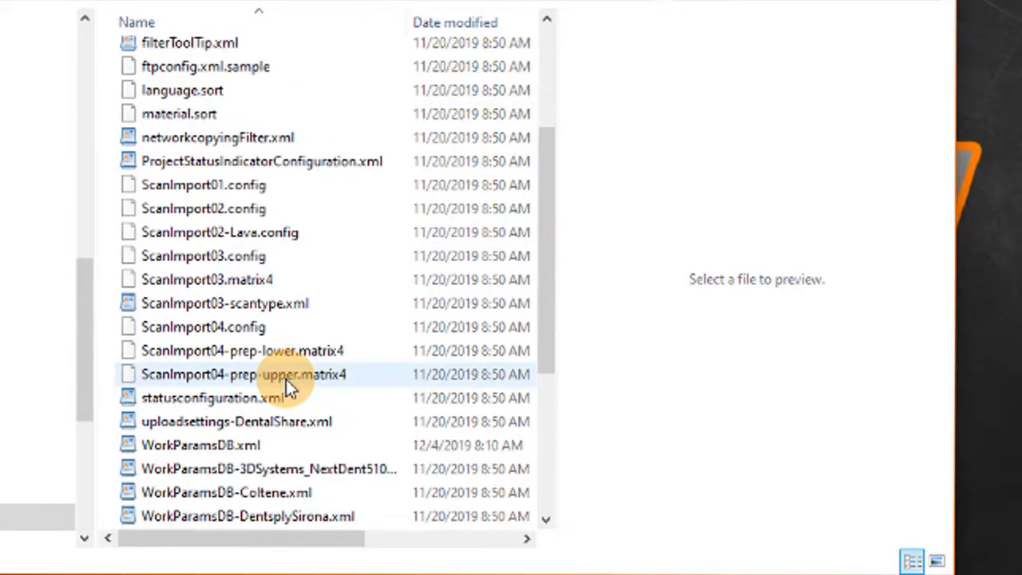
{"action": "scroll", "scroll_direction": "down", "scroll_amount": 3}
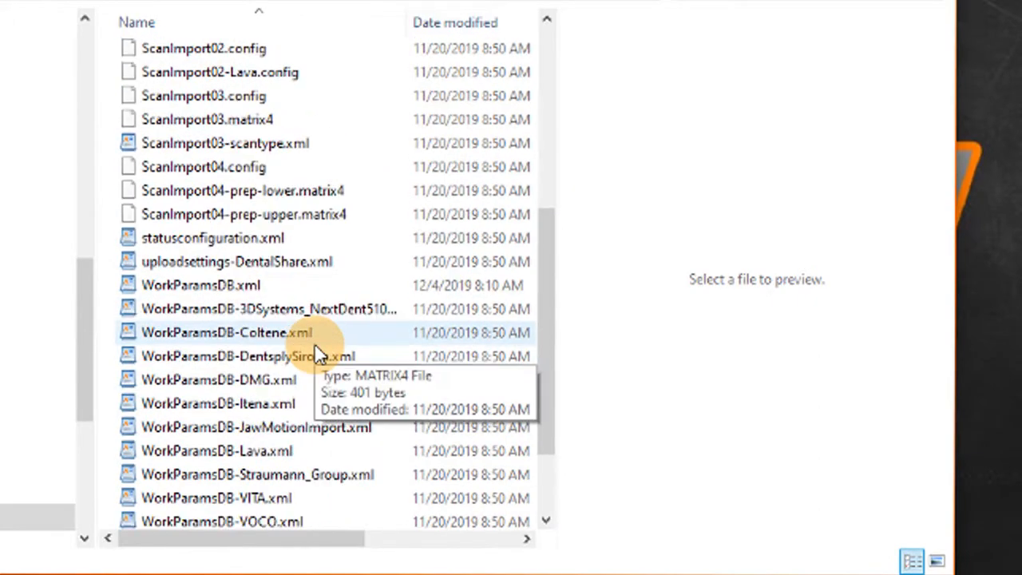
{"action": "scroll", "scroll_direction": "up", "scroll_amount": 3}
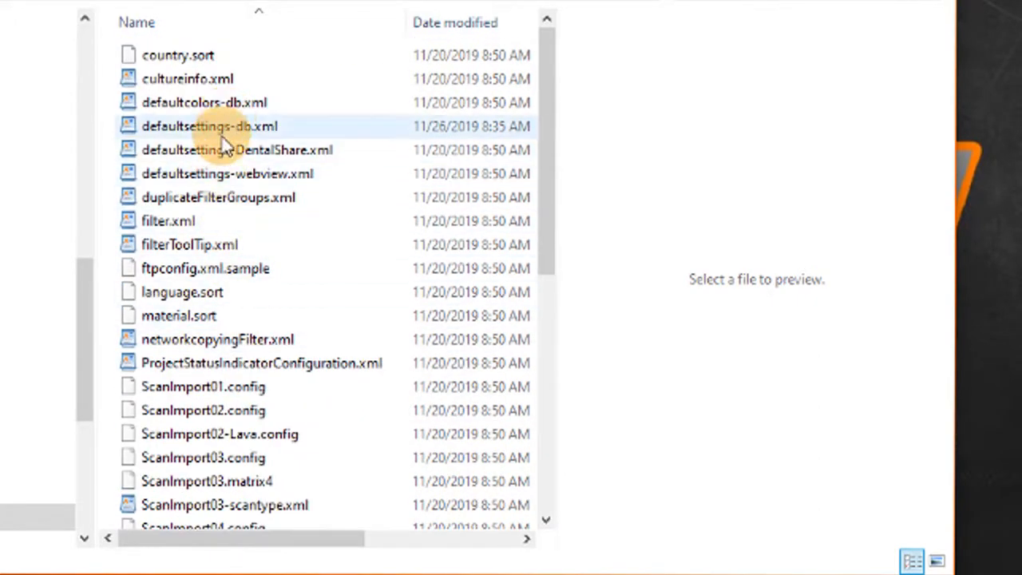
{"action": "left_click", "coordinate": [210, 126]}
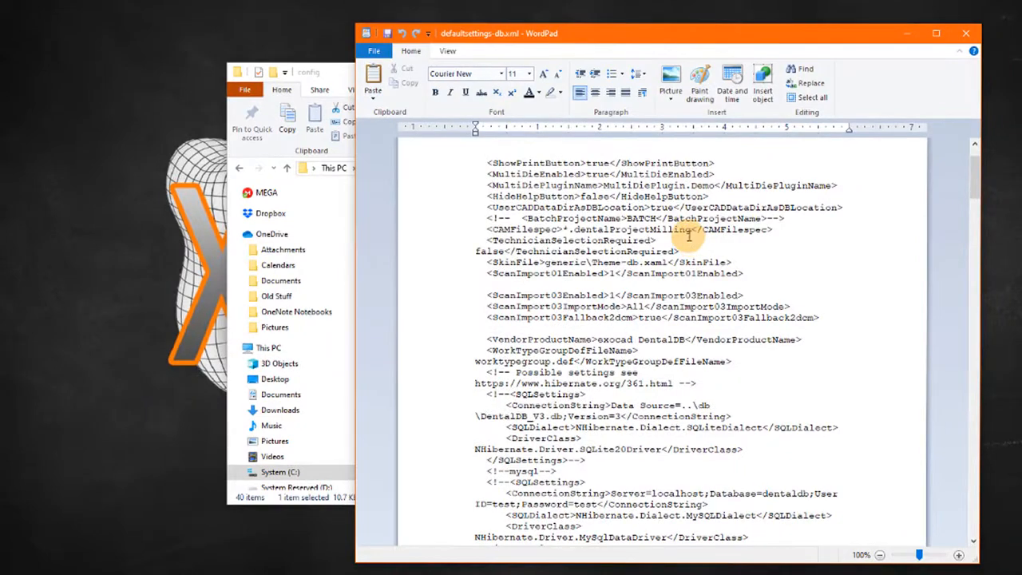
Scroll down past the SQL server entries to DataStoragePath set to C:\CAD-Data.
{"action": "scroll", "scroll_direction": "down", "scroll_amount": 3}
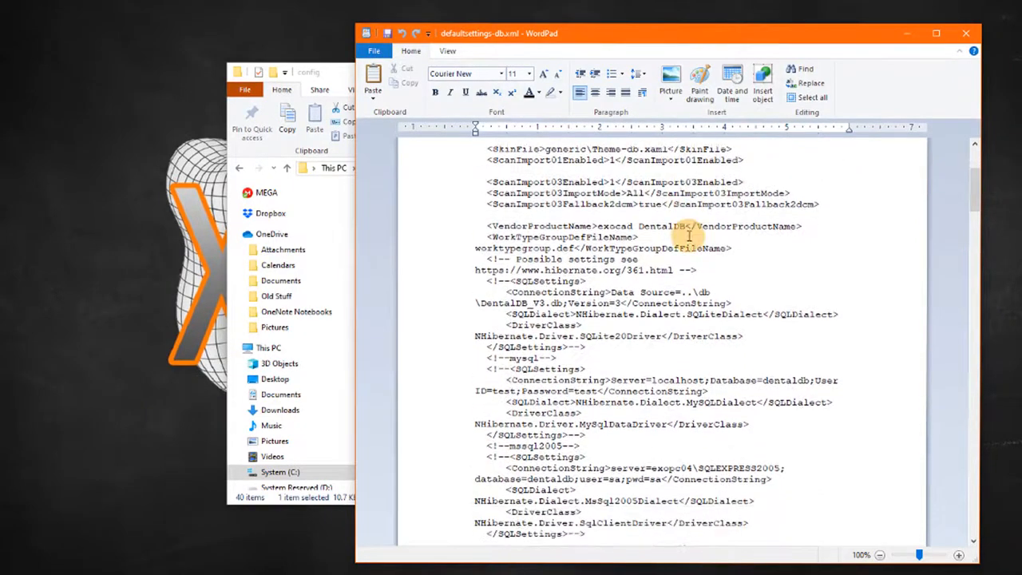
{"action": "scroll", "scroll_direction": "down", "scroll_amount": 3}
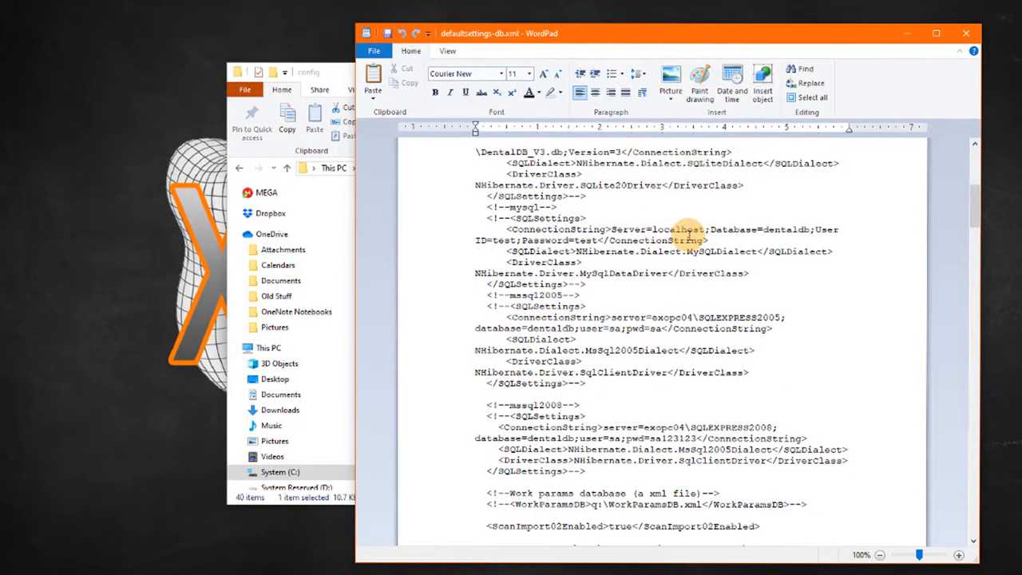
{"action": "scroll", "scroll_direction": "down", "scroll_amount": 3}
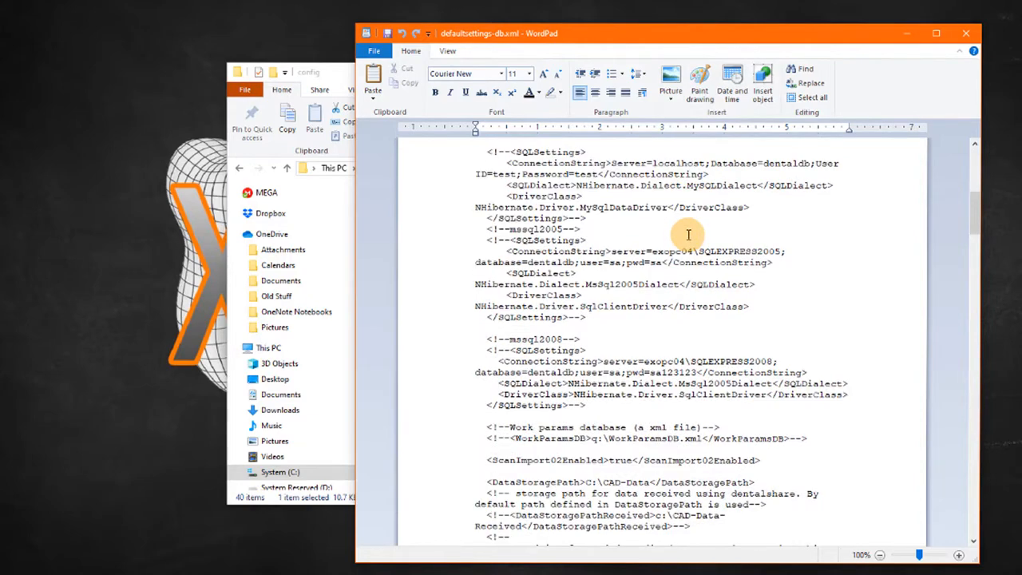
{"action": "scroll", "scroll_direction": "down", "scroll_amount": 3}
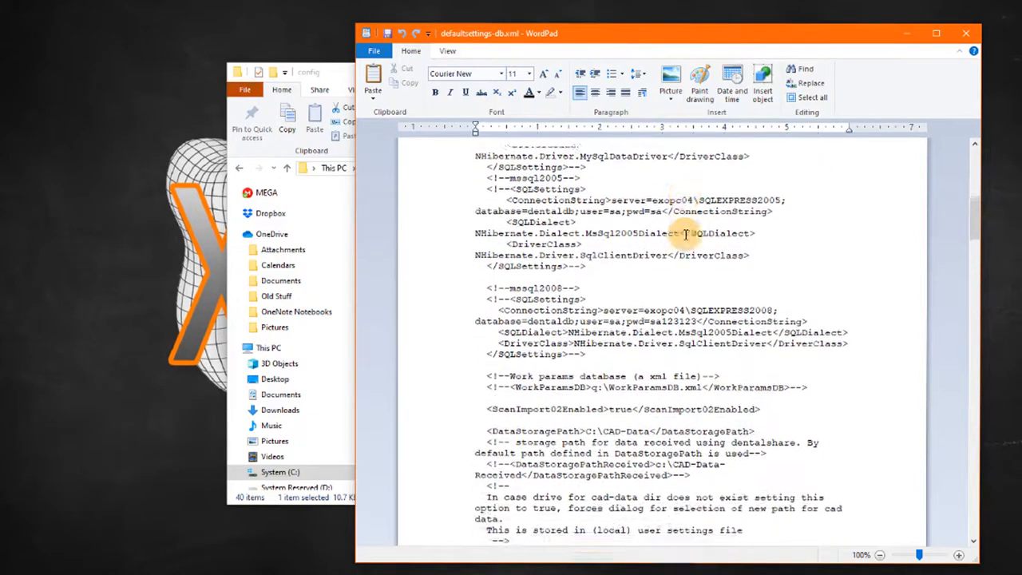
{"action": "scroll", "scroll_direction": "down", "scroll_amount": 3}
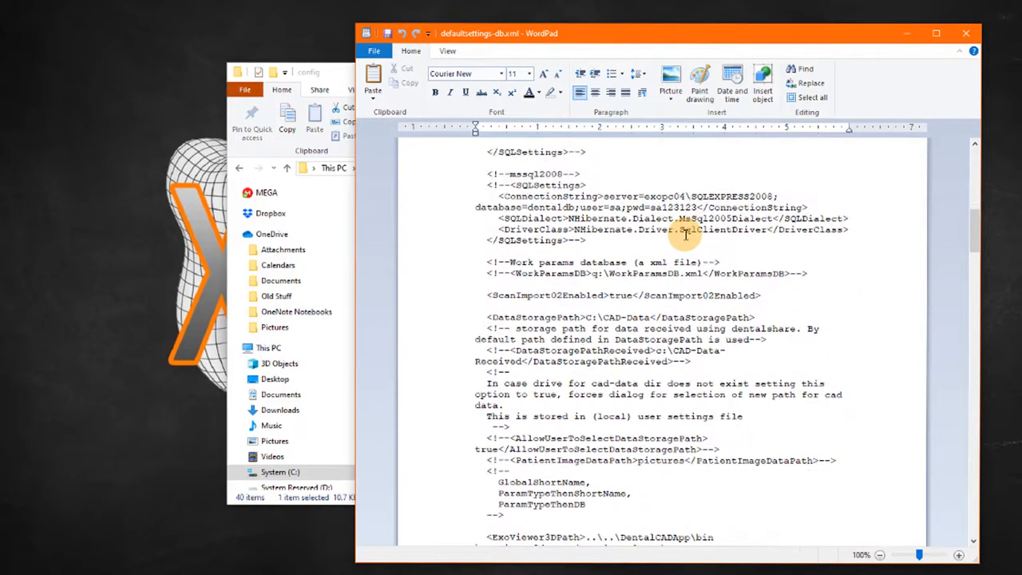
{"action": "mouse_move", "coordinate": [462, 330]}
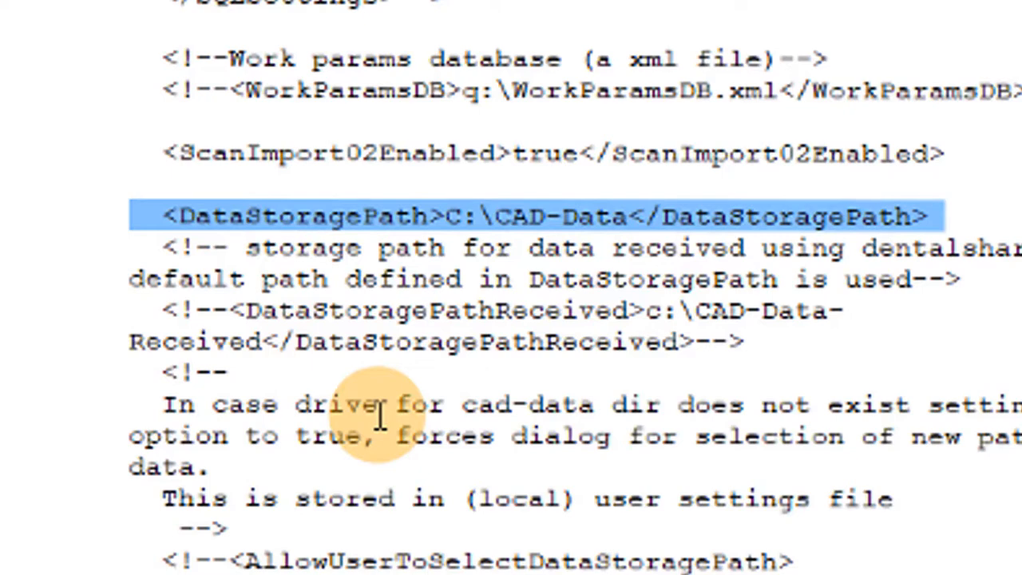
{"action": "mouse_move", "coordinate": [523, 231]}
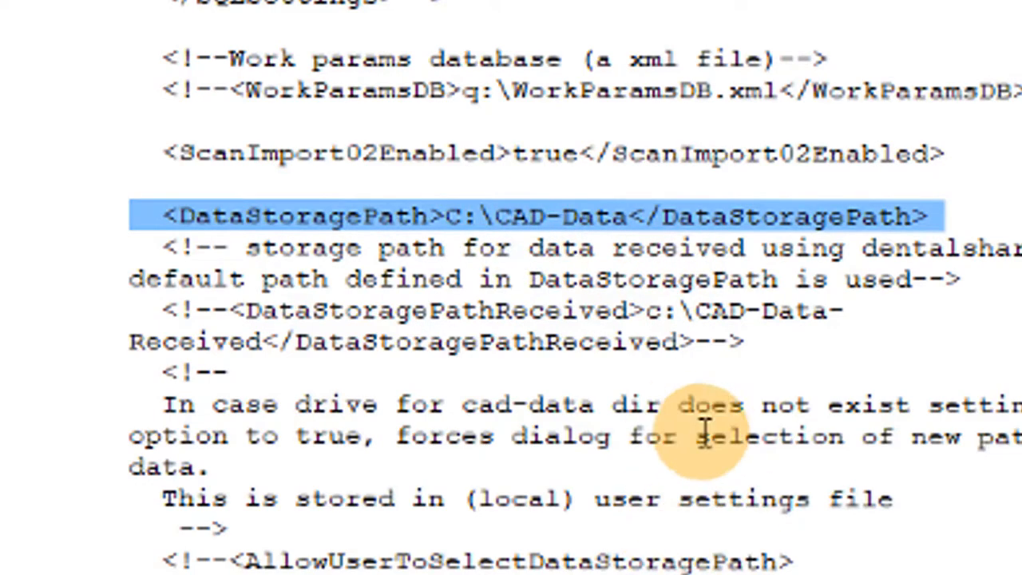
{"action": "scroll", "scroll_direction": "down", "scroll_amount": 3}
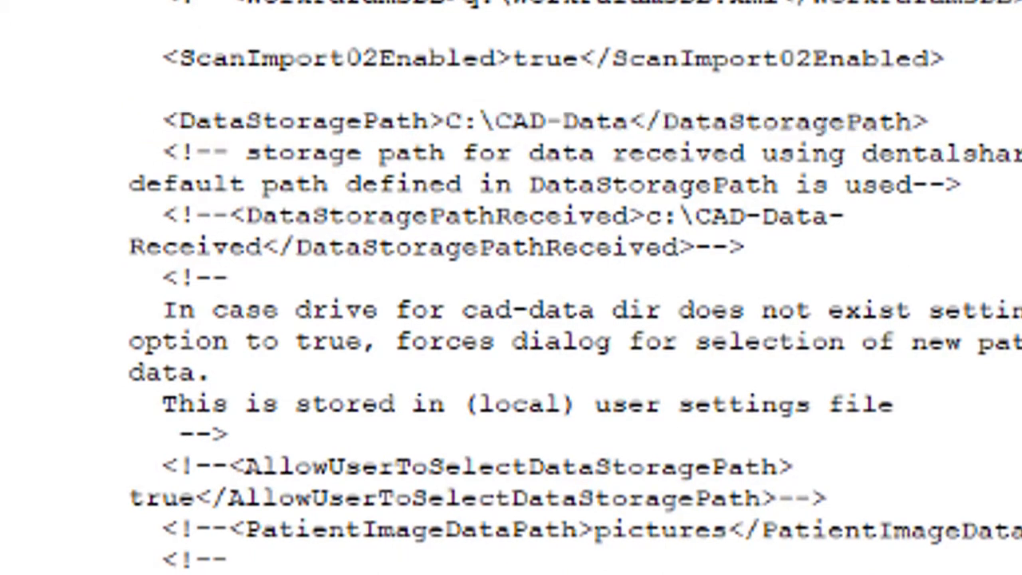
{"action": "scroll", "scroll_direction": "down", "scroll_amount": 3}
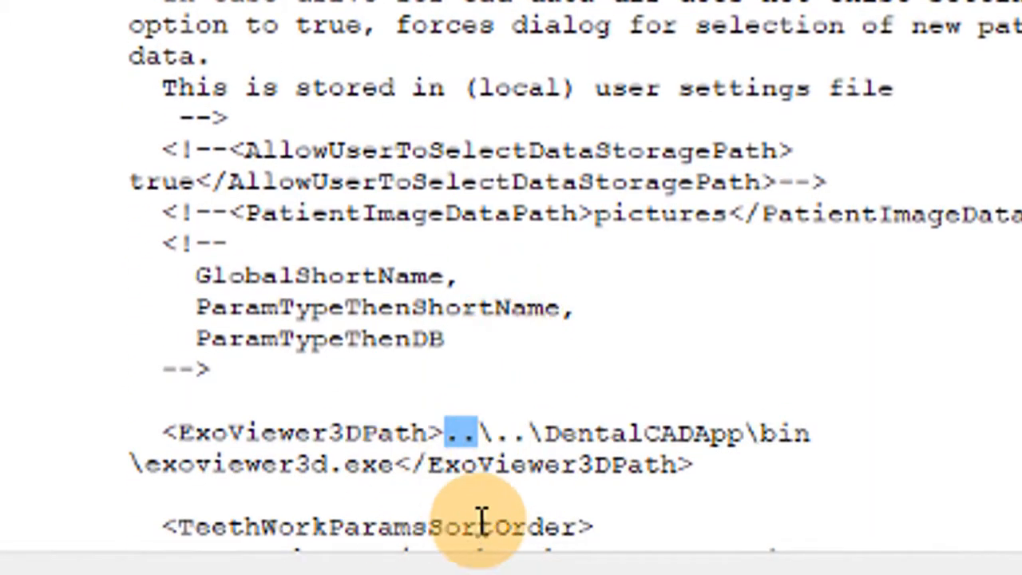
{"action": "scroll", "scroll_direction": "up", "scroll_amount": 3}
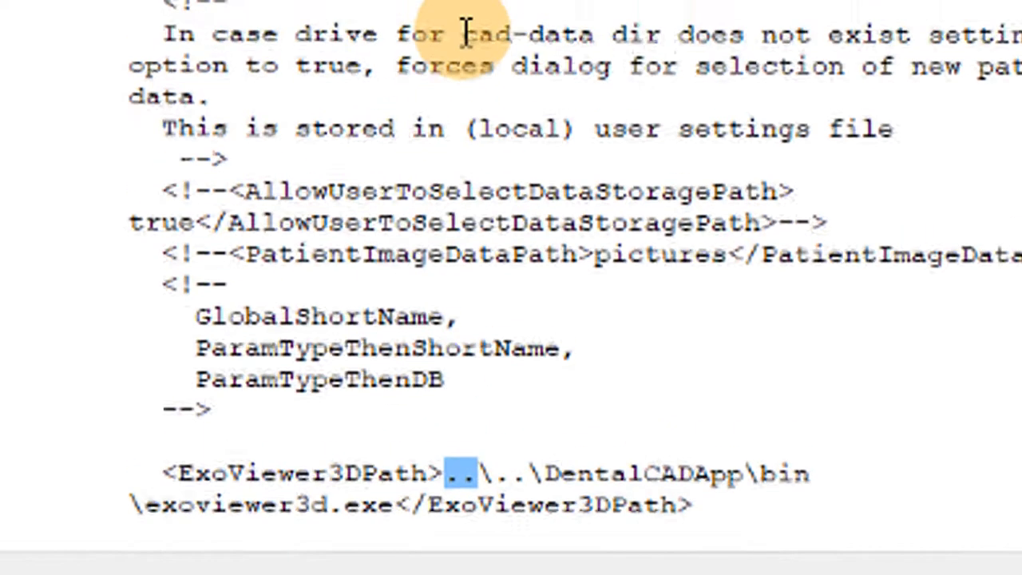
{"action": "scroll", "scroll_direction": "up", "scroll_amount": 3}
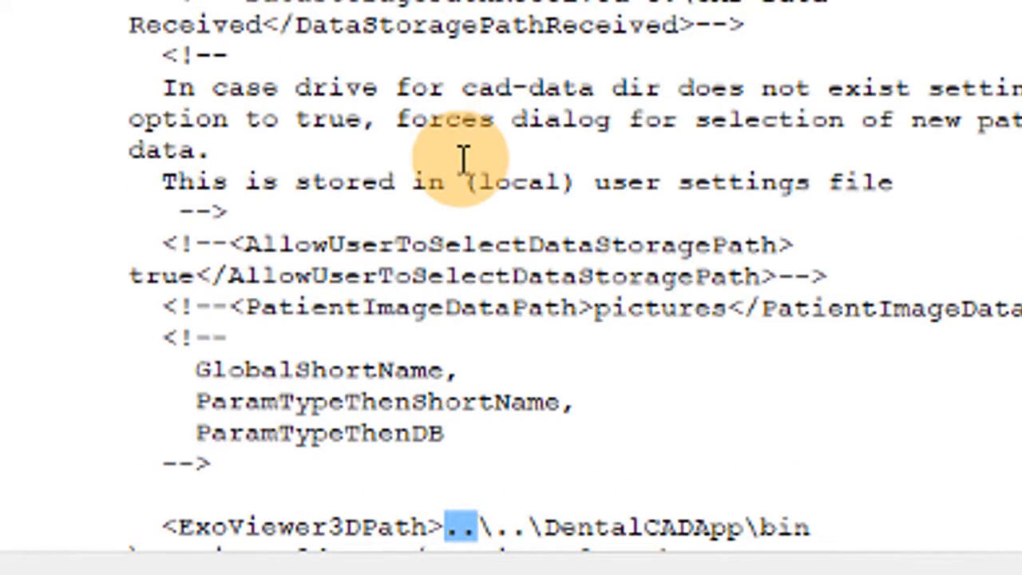
{"action": "mouse_move", "coordinate": [539, 96]}
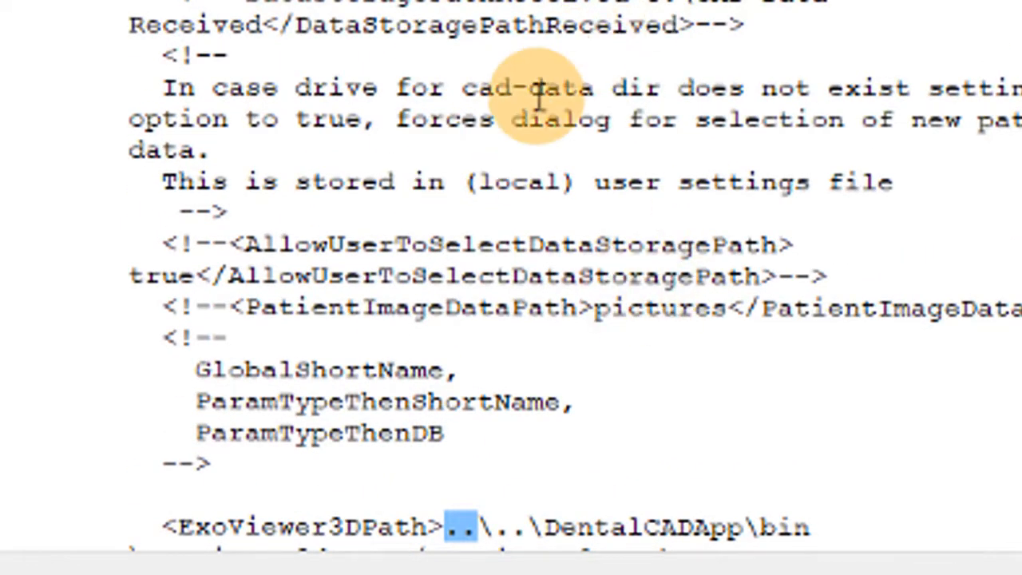
{"action": "mouse_move", "coordinate": [540, 95]}
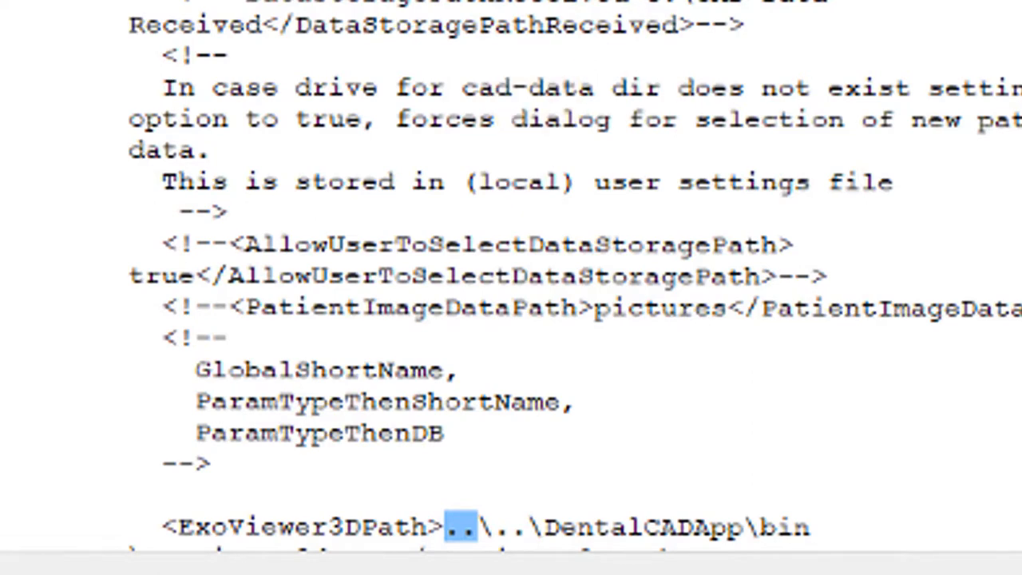
{"action": "mouse_move", "coordinate": [507, 399]}
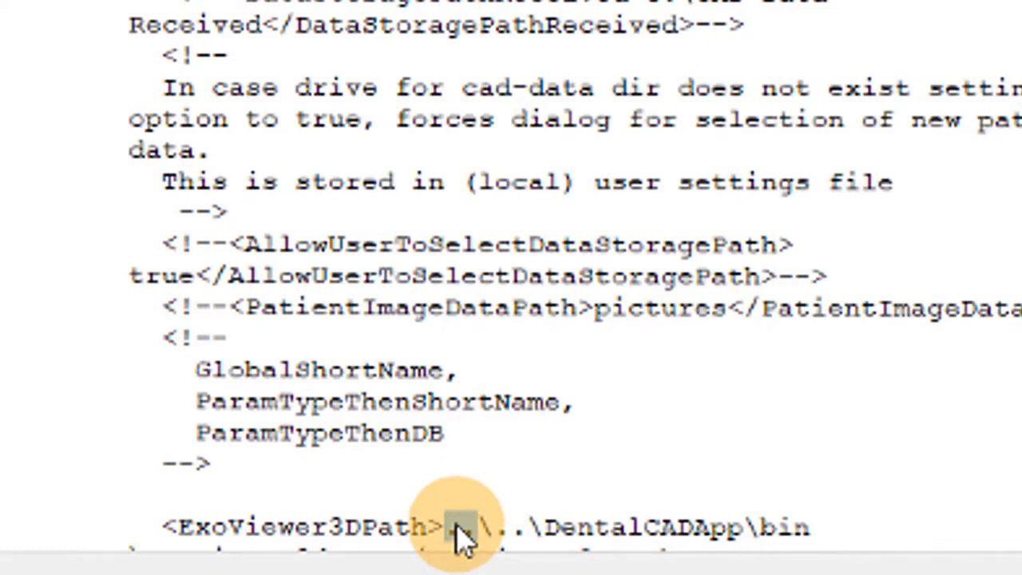
{"action": "double_click", "coordinate": [459, 527]}
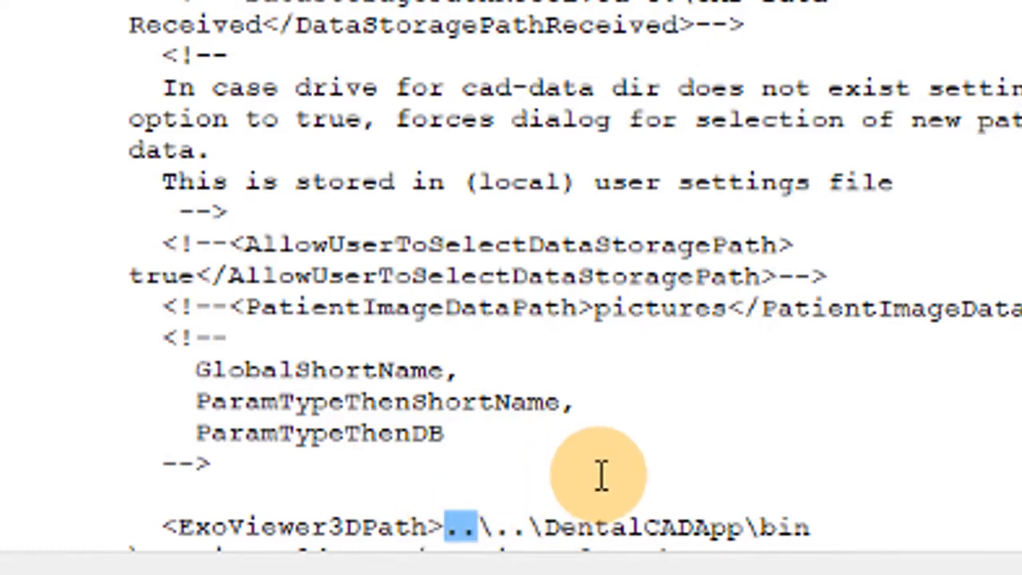
{"action": "mouse_move", "coordinate": [562, 134]}
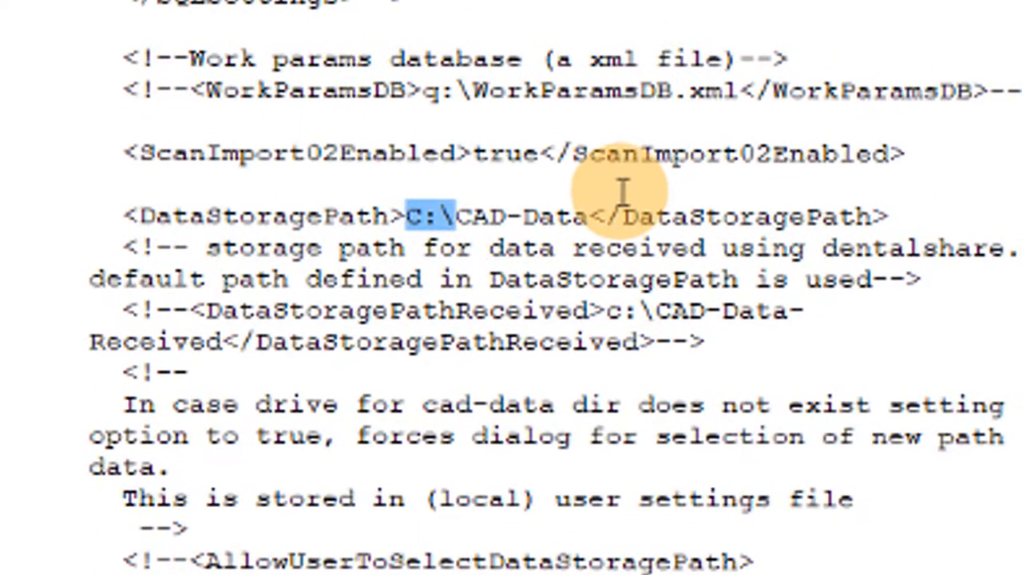
{"action": "mouse_move", "coordinate": [859, 483]}
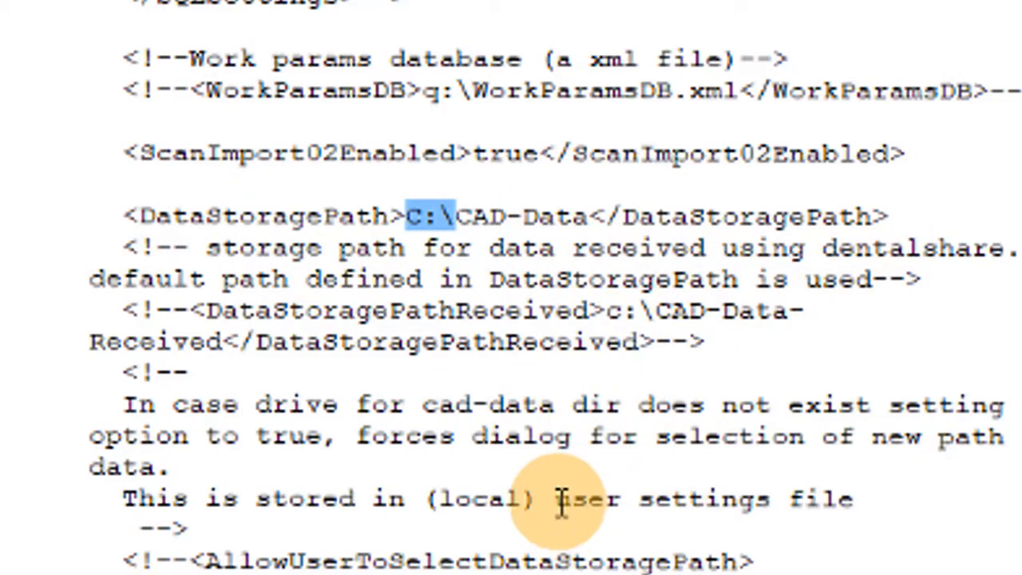
{"action": "mouse_move", "coordinate": [435, 267]}
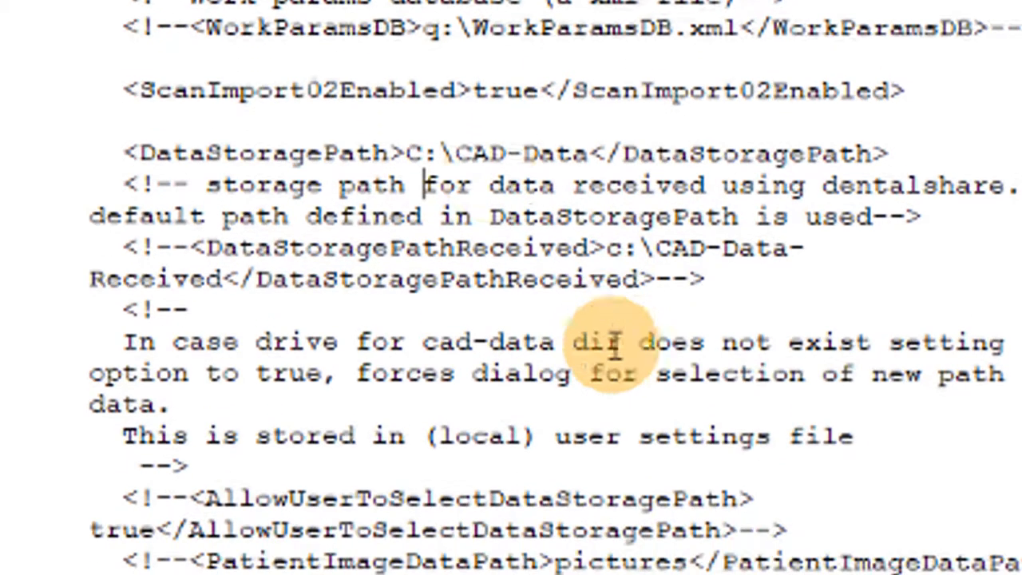
Scroll to the comment listing FilenameTemplate/PathTemplate keys, from date through tooth color.
{"action": "scroll", "scroll_direction": "up", "scroll_amount": 3}
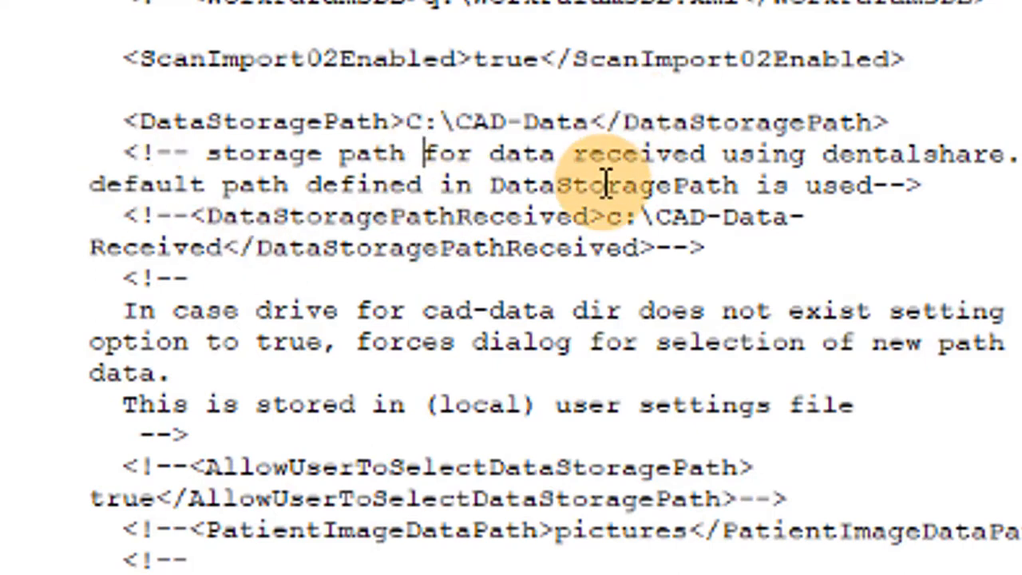
{"action": "mouse_move", "coordinate": [368, 128]}
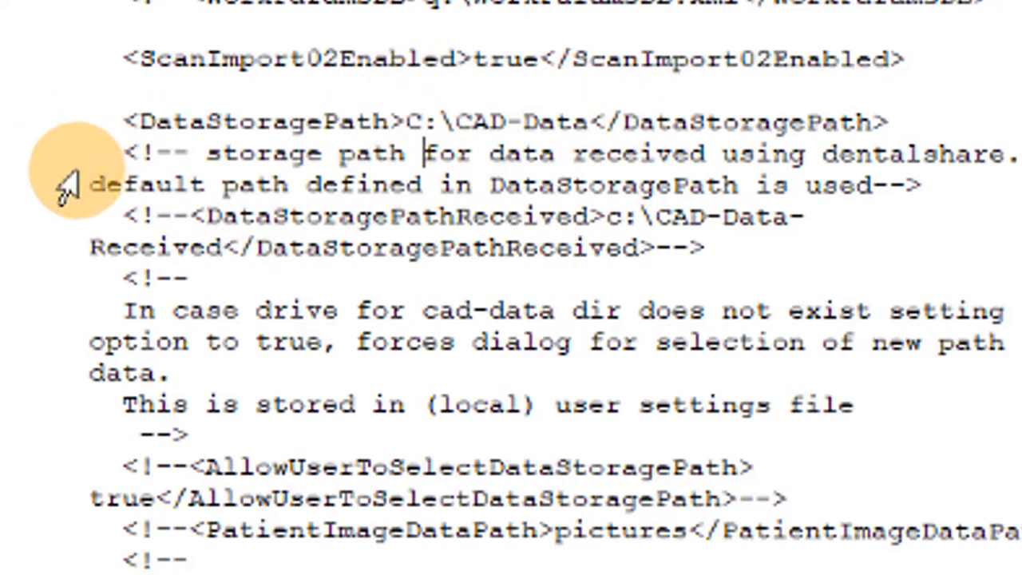
{"action": "scroll", "scroll_direction": "down", "scroll_amount": 3}
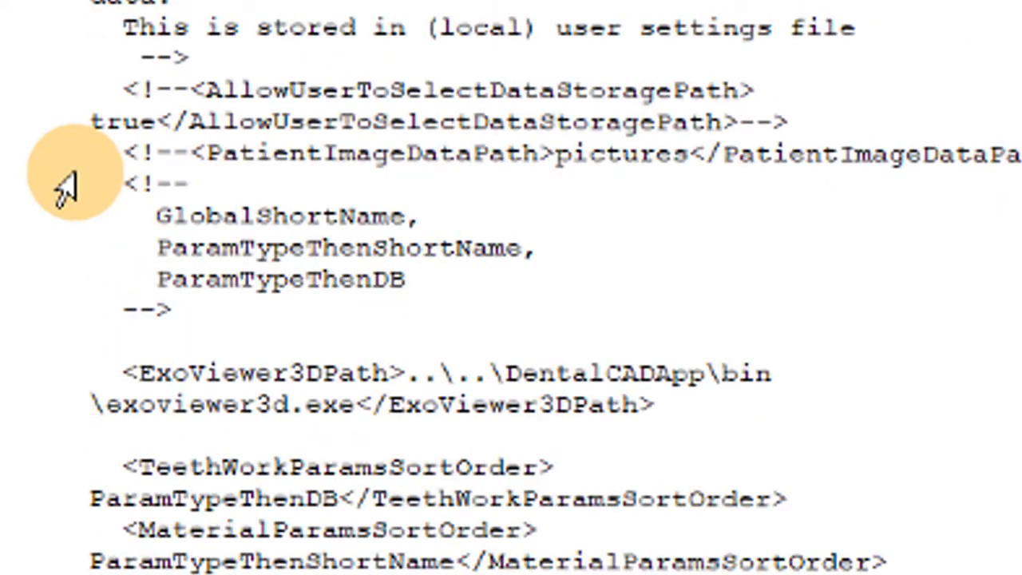
{"action": "scroll", "scroll_direction": "down", "scroll_amount": 3}
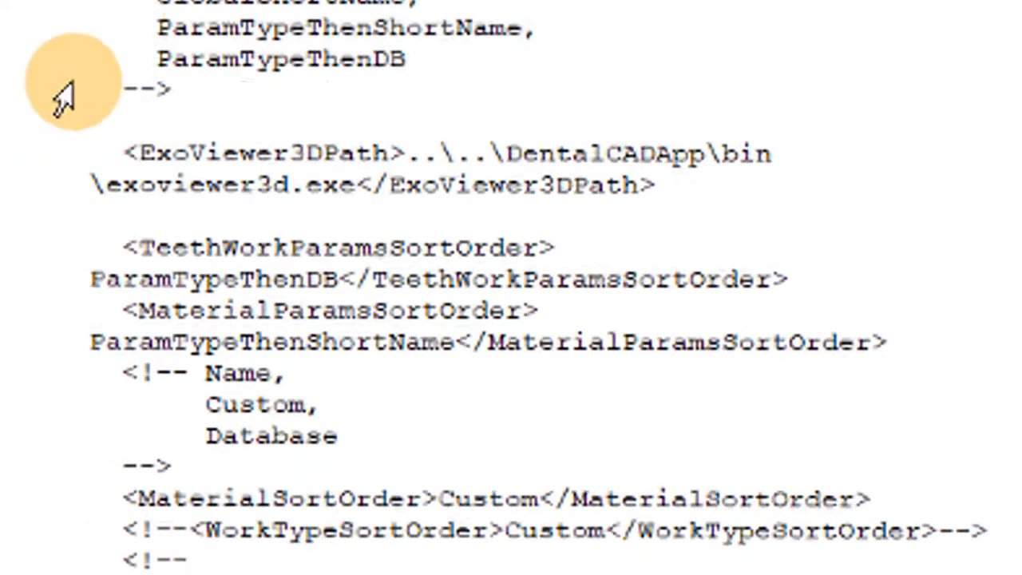
{"action": "scroll", "scroll_direction": "down", "scroll_amount": 3}
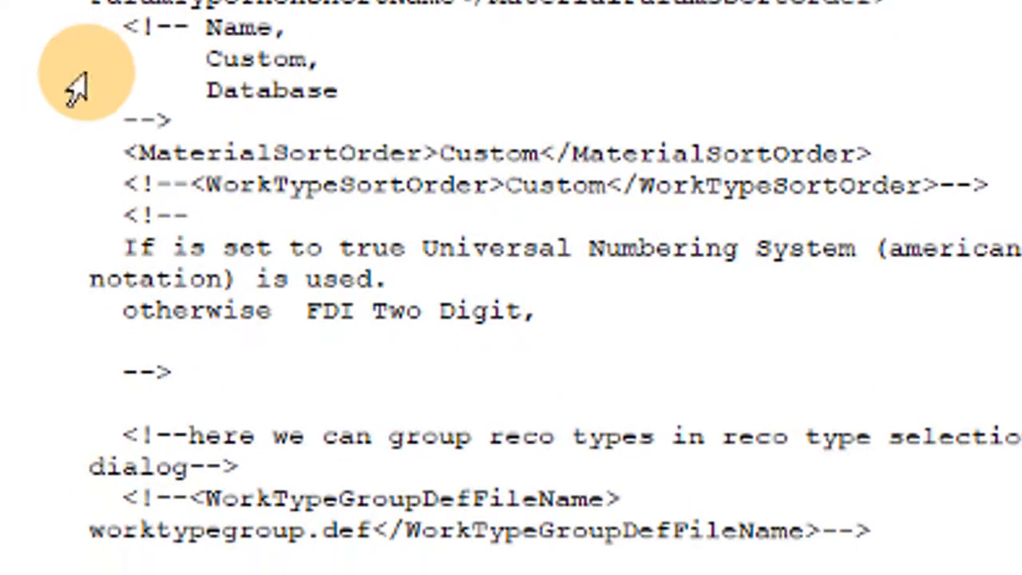
{"action": "scroll", "scroll_direction": "down", "scroll_amount": 3}
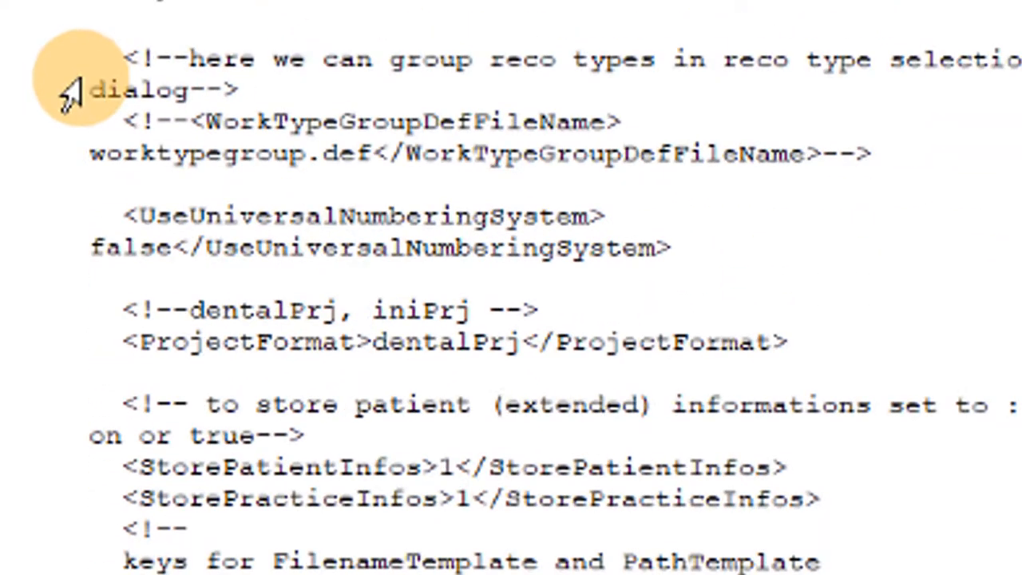
{"action": "scroll", "scroll_direction": "down", "scroll_amount": 3}
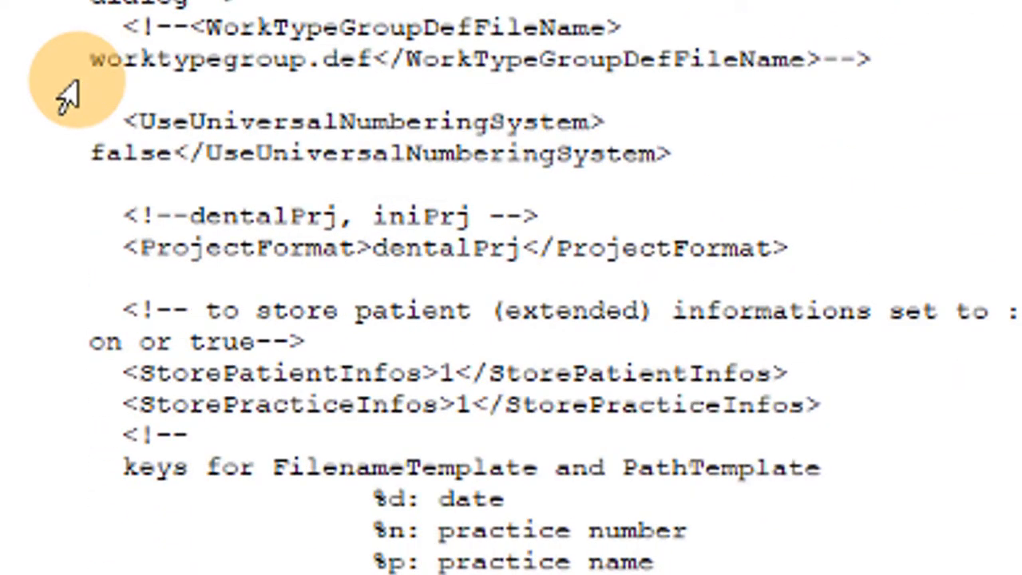
{"action": "scroll", "scroll_direction": "down", "scroll_amount": 3}
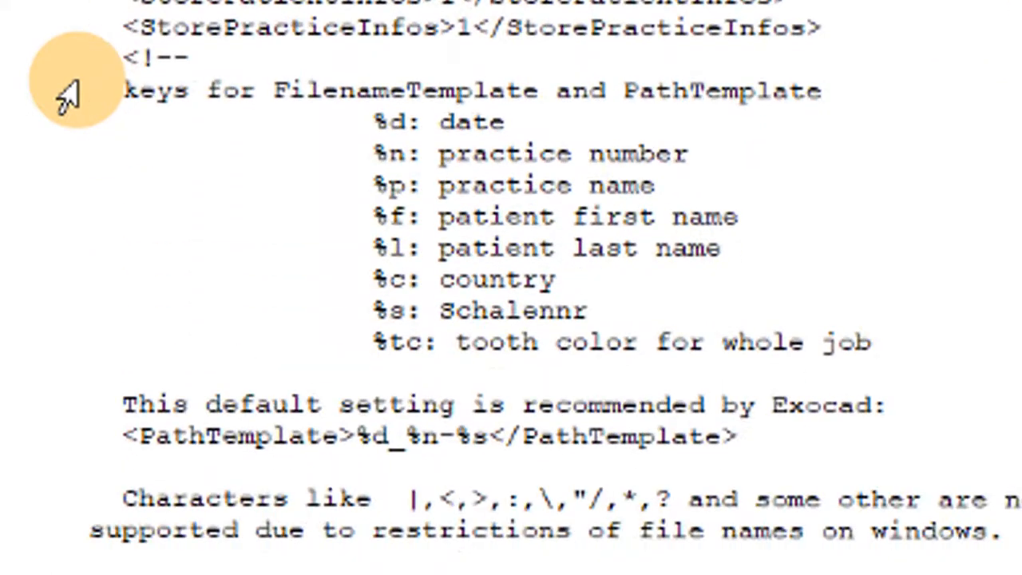
{"action": "scroll", "scroll_direction": "down", "scroll_amount": 3}
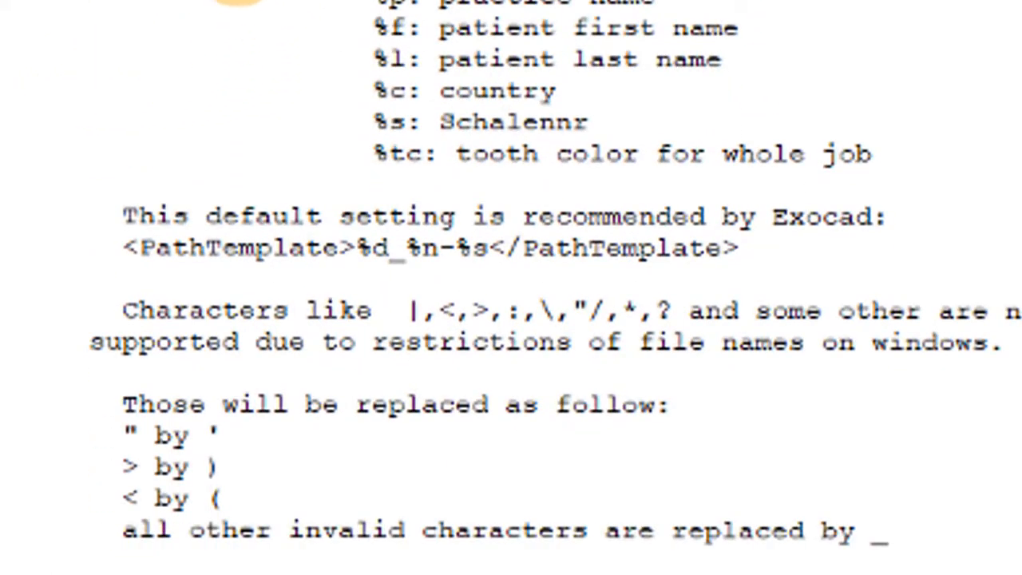
{"action": "scroll", "scroll_direction": "up", "scroll_amount": 3}
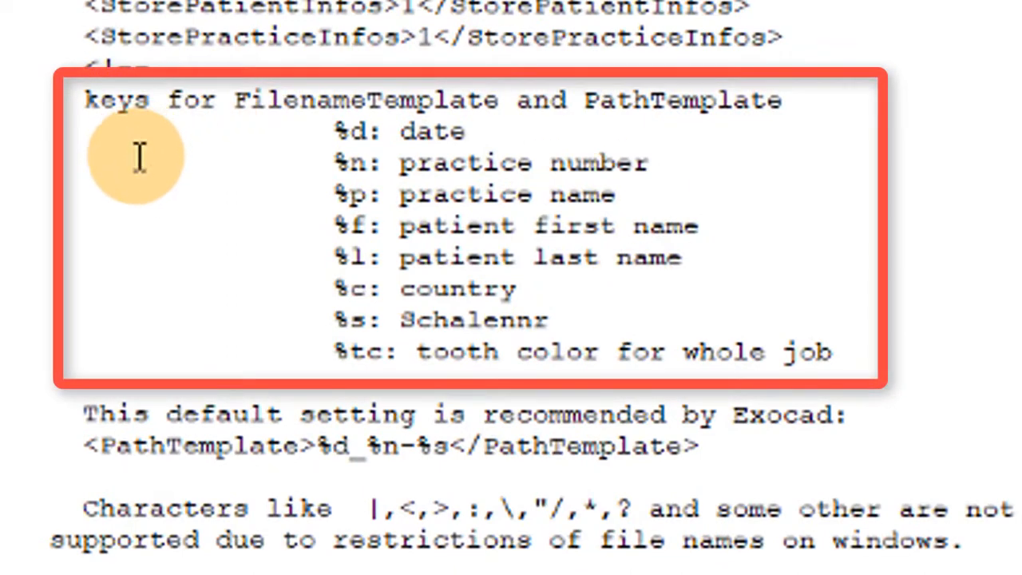
{"action": "mouse_move", "coordinate": [359, 132]}
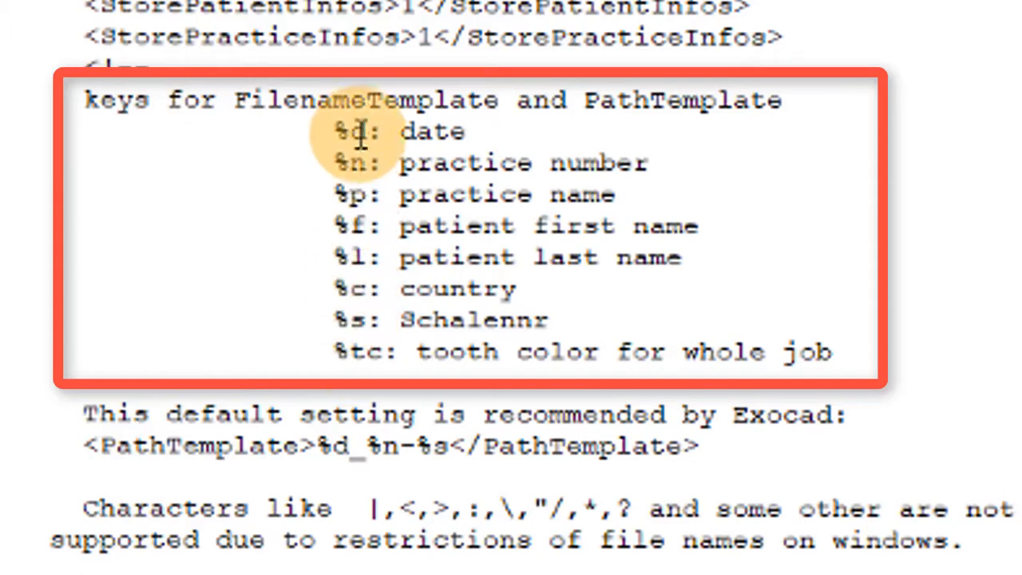
{"action": "mouse_move", "coordinate": [363, 112]}
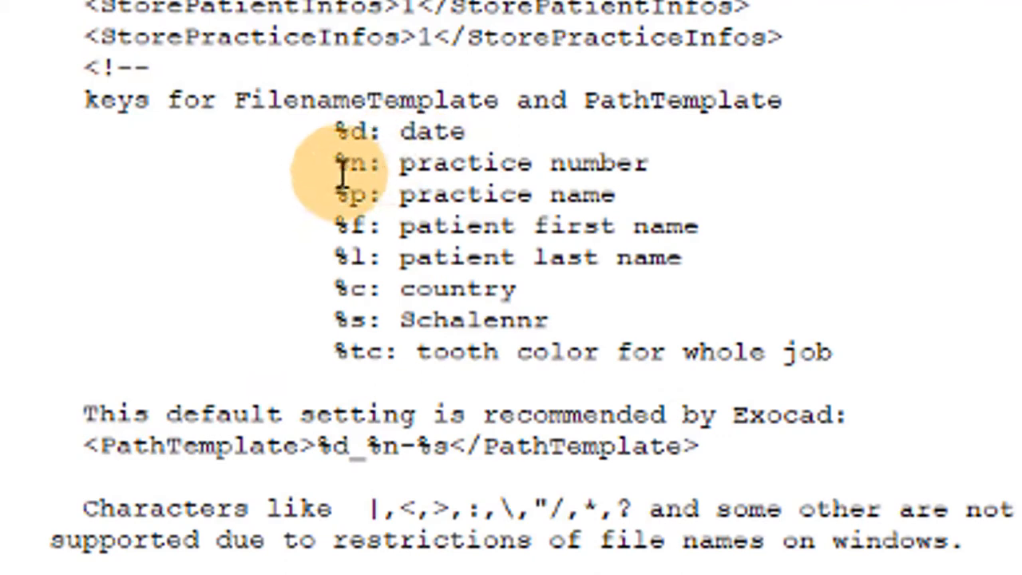
{"action": "mouse_move", "coordinate": [327, 200]}
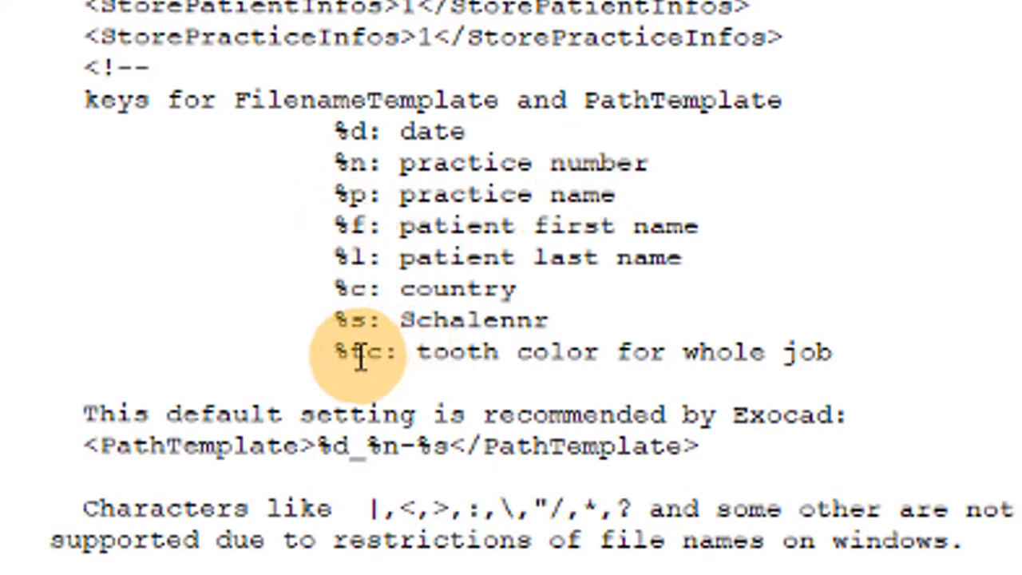
{"action": "mouse_move", "coordinate": [256, 297]}
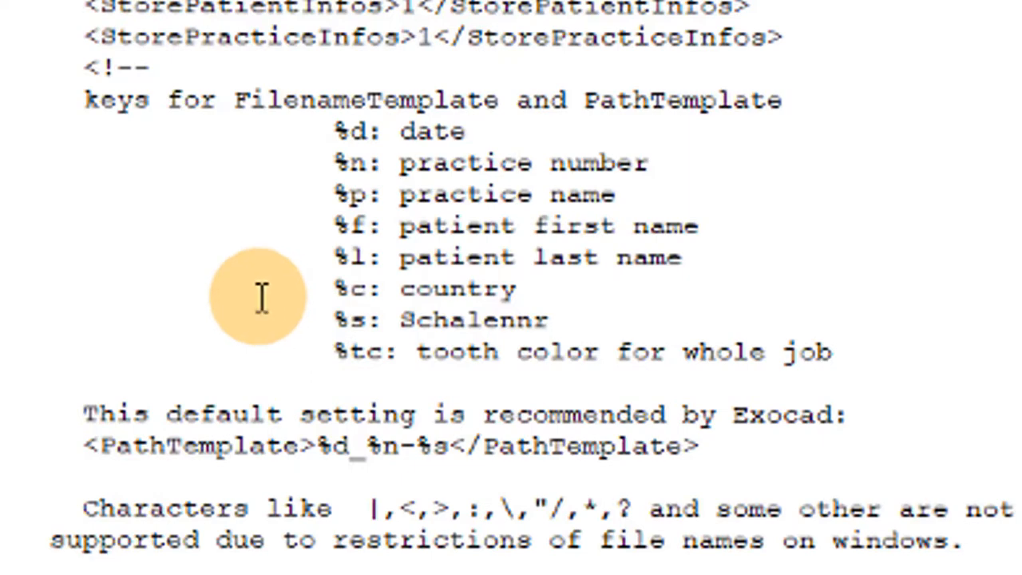
{"action": "mouse_move", "coordinate": [435, 319]}
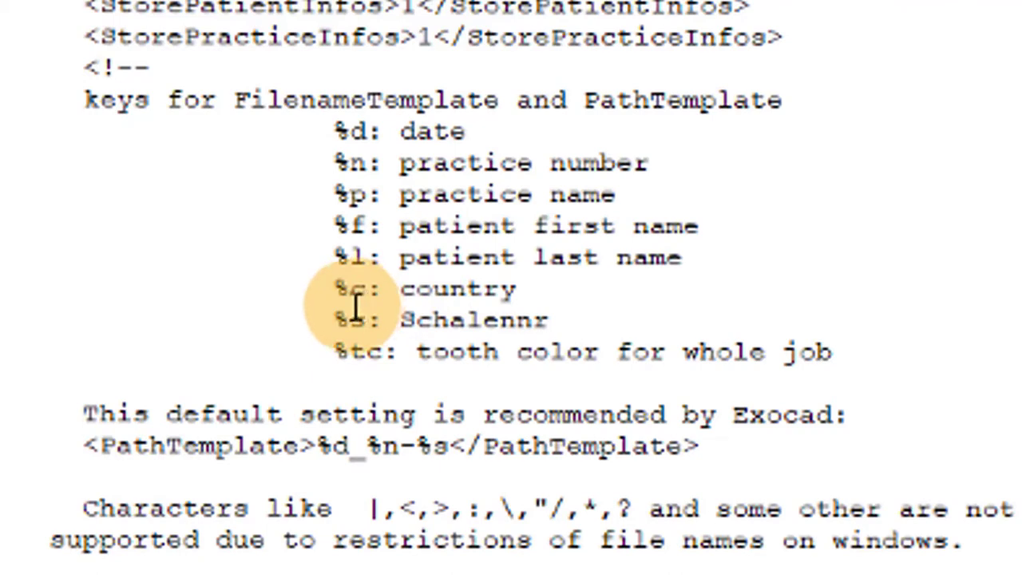
{"action": "mouse_move", "coordinate": [639, 351]}
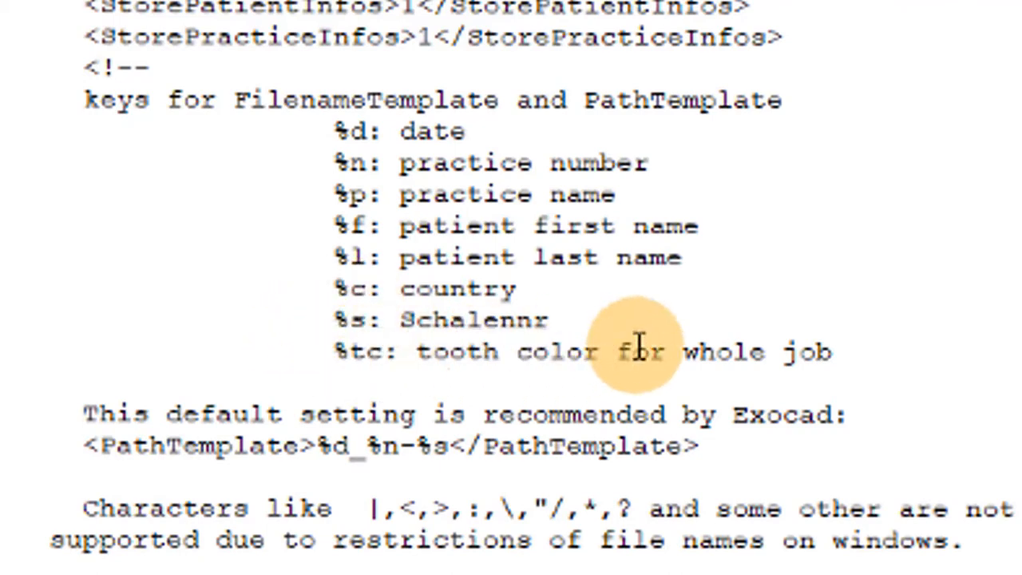
{"action": "mouse_move", "coordinate": [280, 363]}
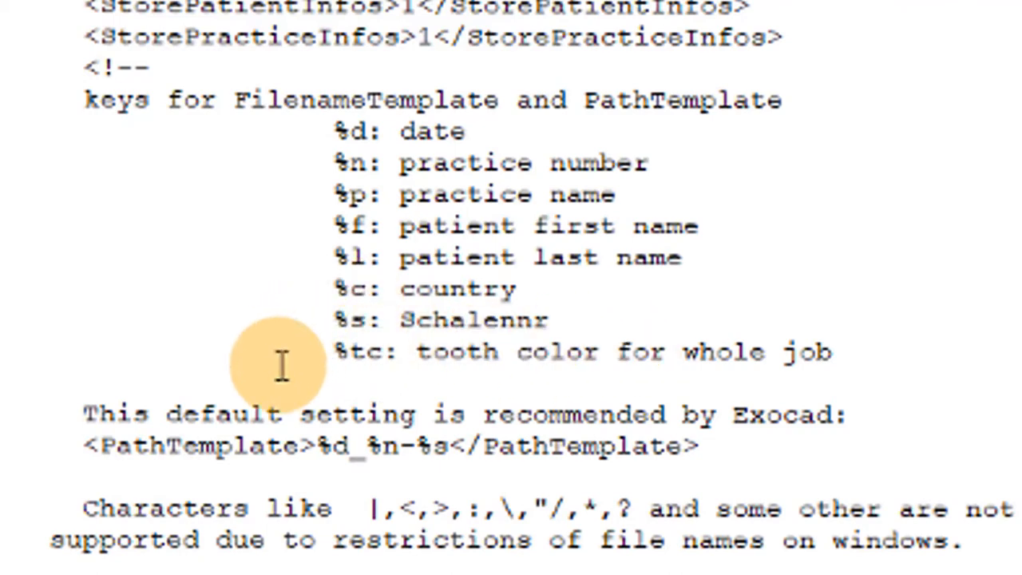
{"action": "mouse_move", "coordinate": [331, 320]}
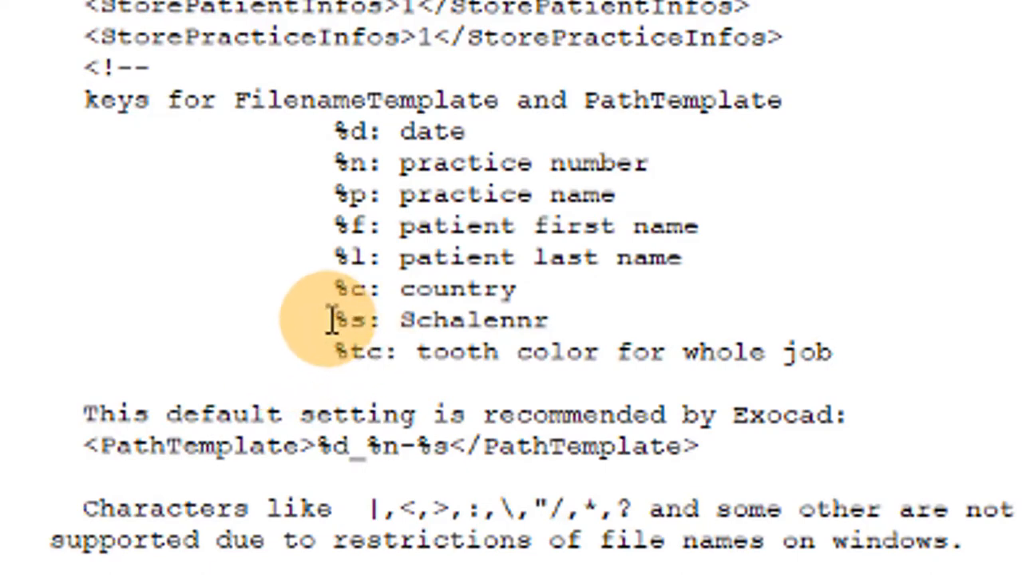
{"action": "mouse_move", "coordinate": [372, 319]}
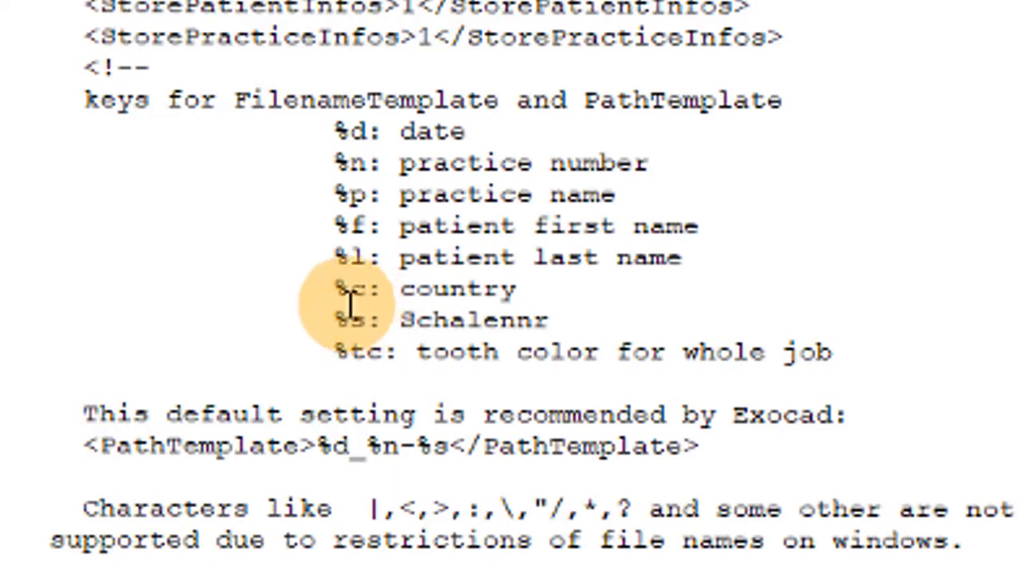
{"action": "mouse_move", "coordinate": [152, 360]}
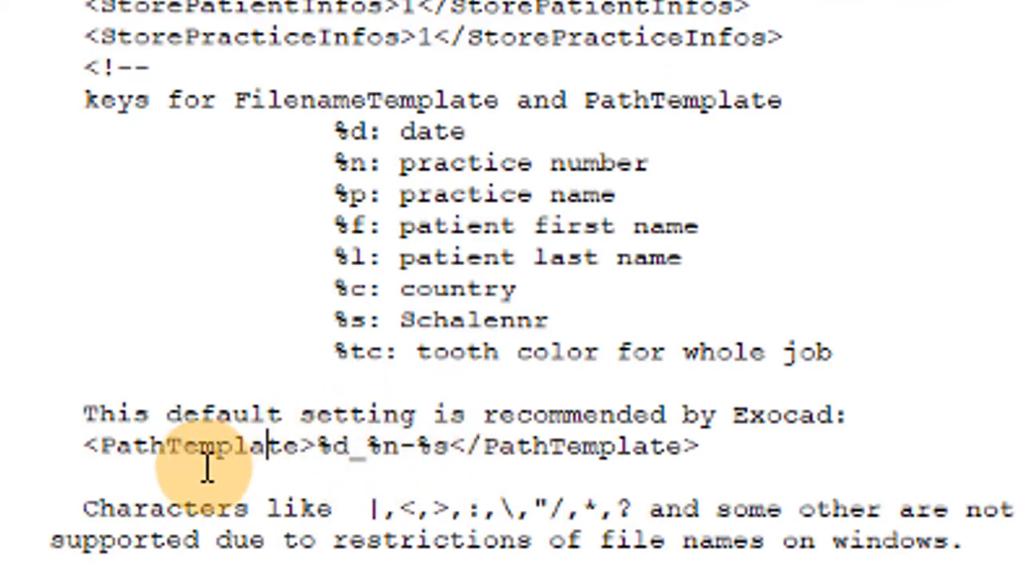
Scroll to the FilenameTemplate and PathTemplate elements reading %l_%f-%tc-%d.
{"action": "scroll", "scroll_direction": "down", "scroll_amount": 3}
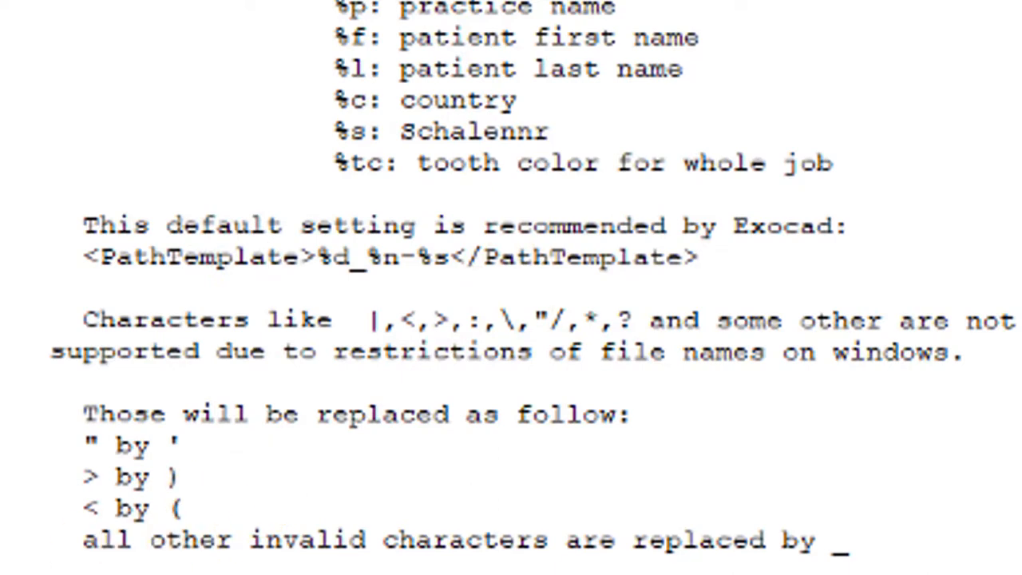
{"action": "scroll", "scroll_direction": "down", "scroll_amount": 3}
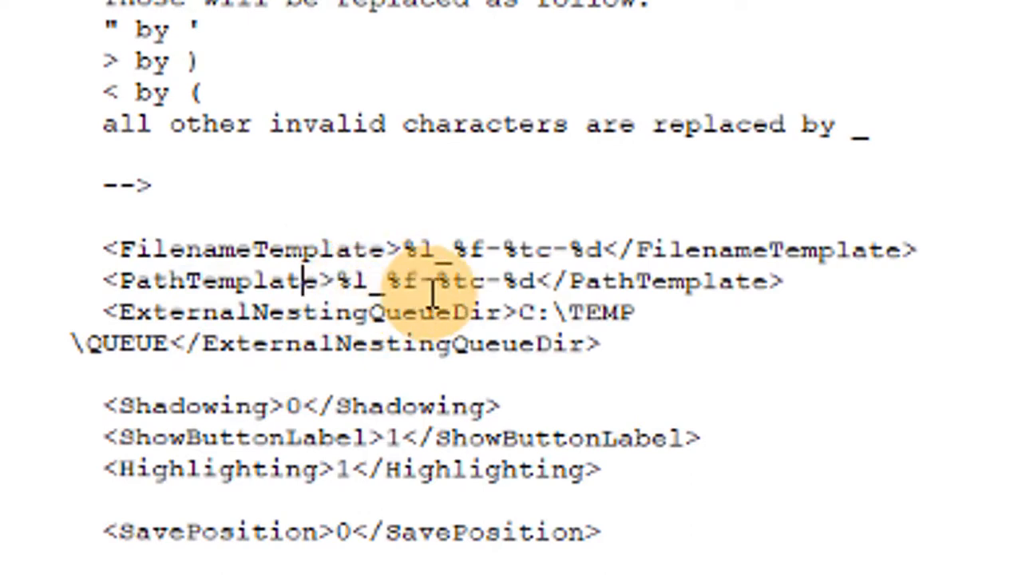
{"action": "mouse_move", "coordinate": [502, 288]}
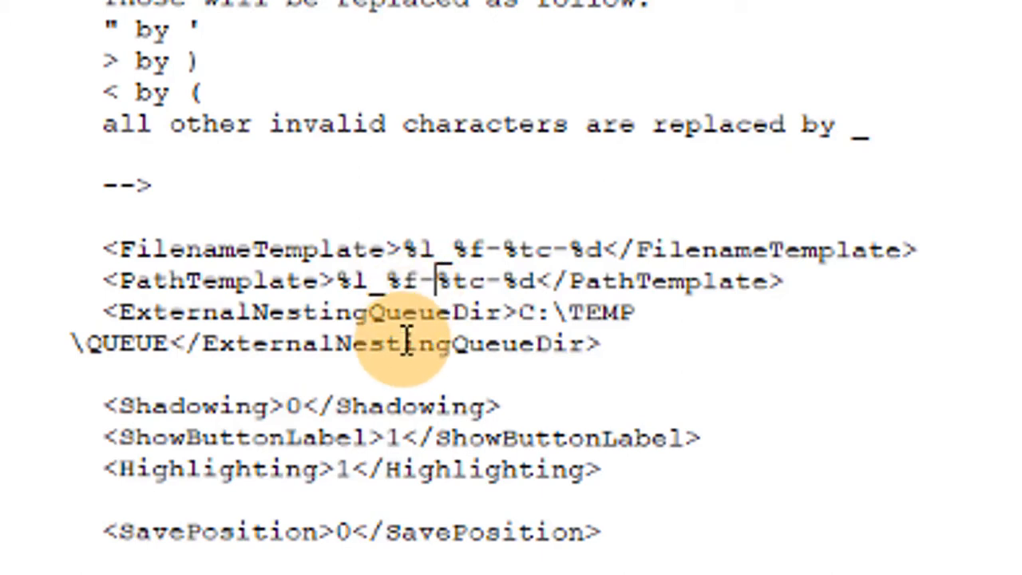
{"action": "mouse_move", "coordinate": [388, 311]}
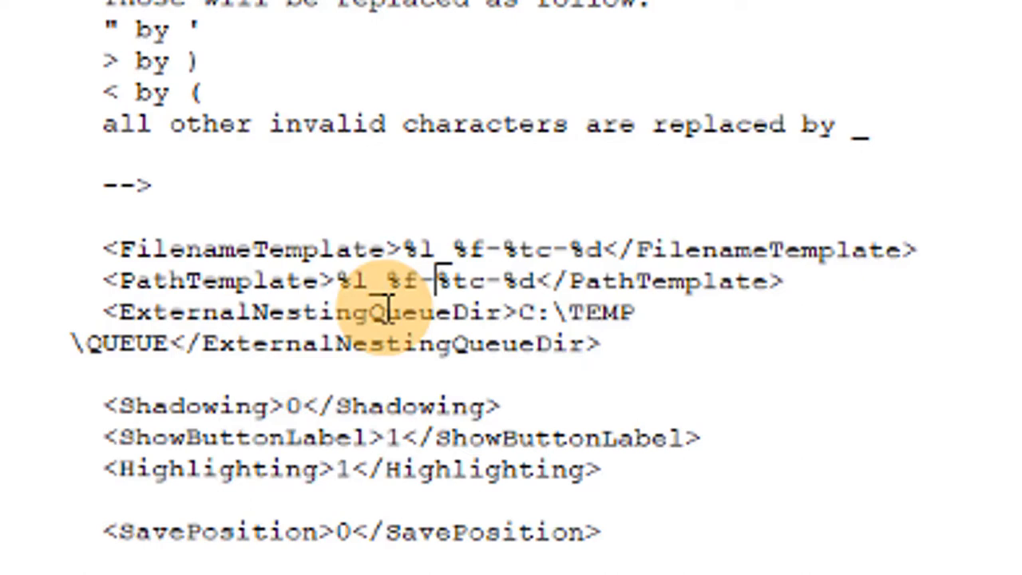
{"action": "mouse_move", "coordinate": [387, 406]}
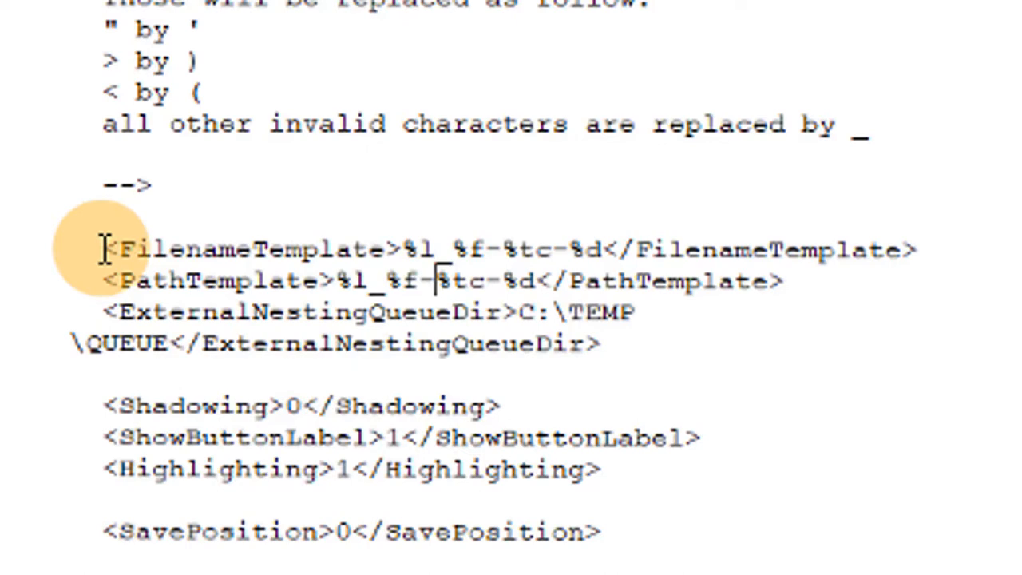
{"action": "mouse_move", "coordinate": [327, 299]}
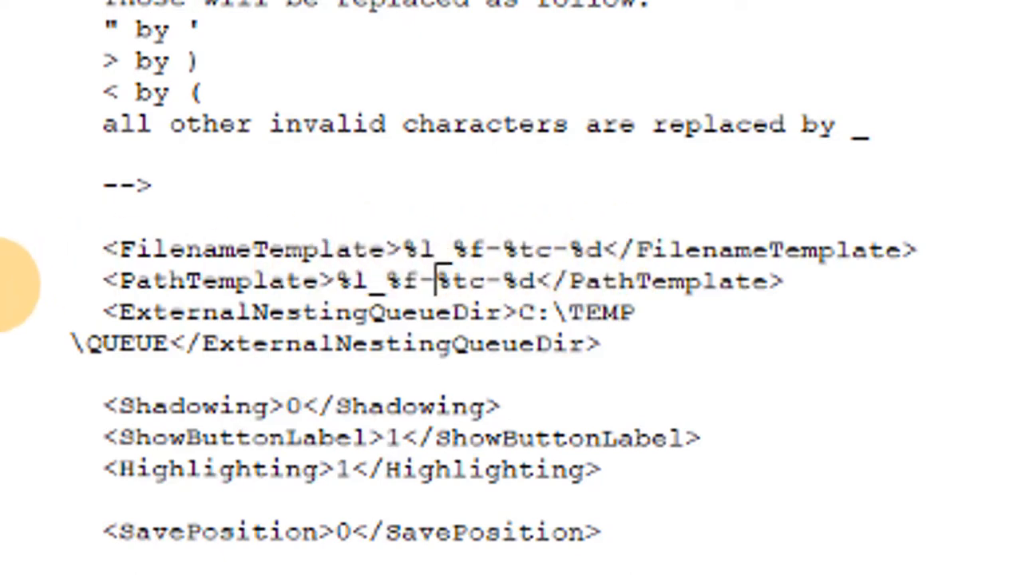
{"action": "mouse_move", "coordinate": [20, 264]}
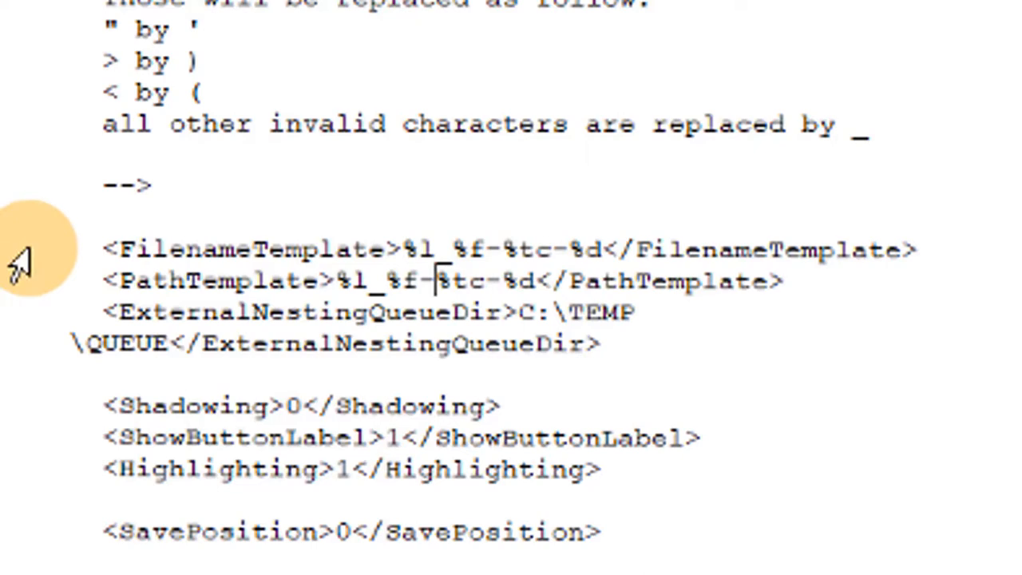
{"action": "mouse_move", "coordinate": [16, 264]}
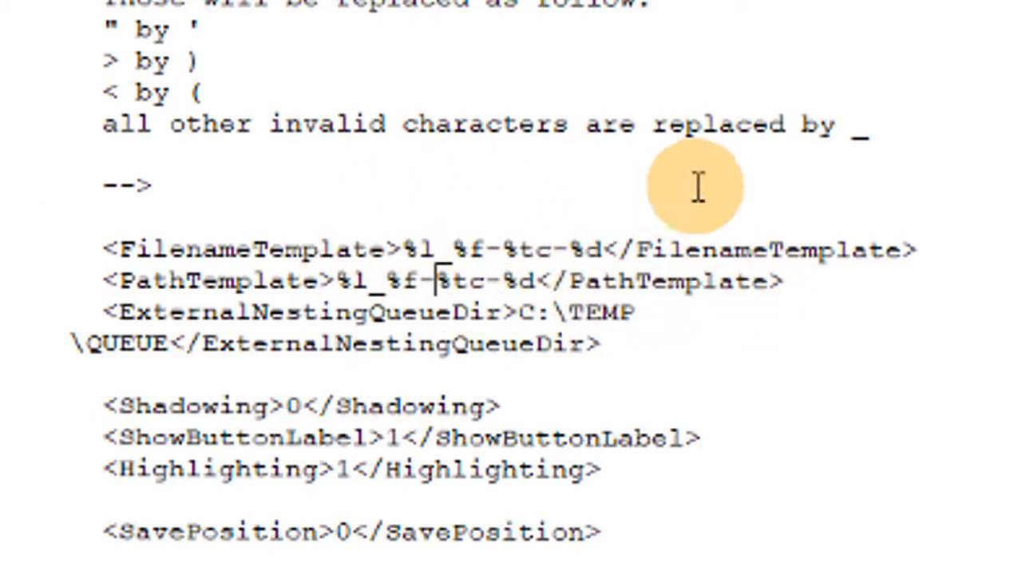
{"action": "mouse_move", "coordinate": [647, 144]}
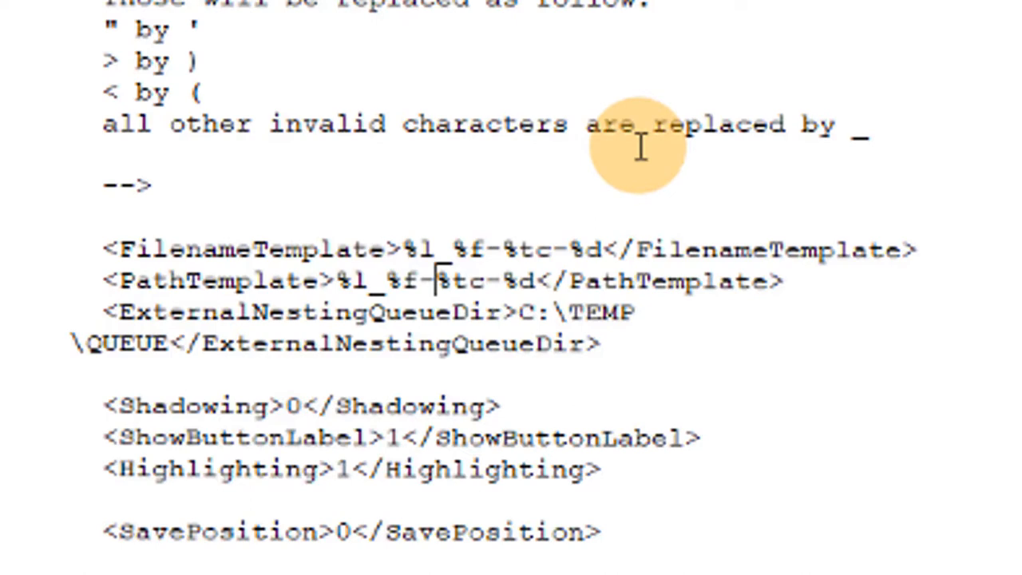
{"action": "mouse_move", "coordinate": [628, 156]}
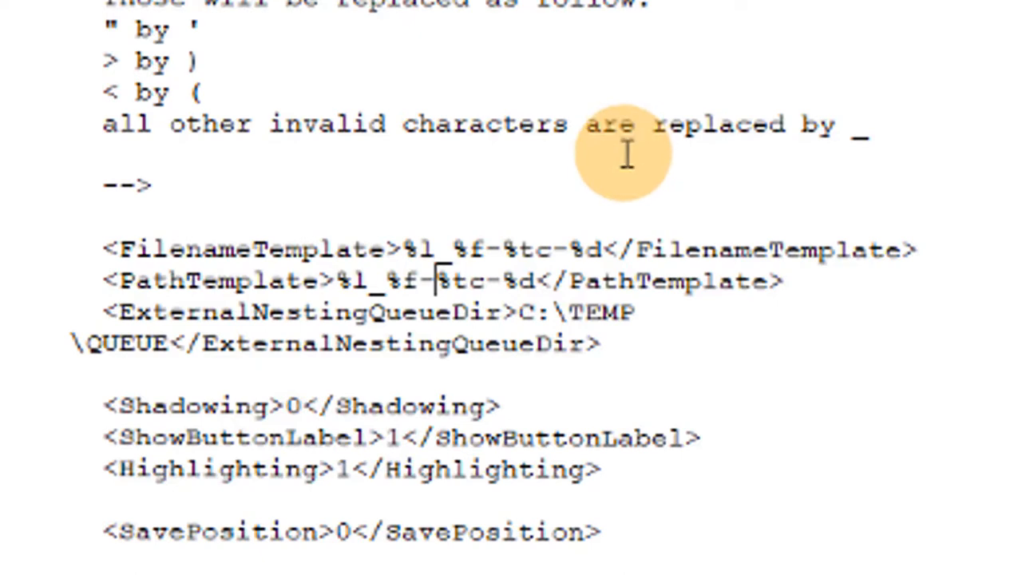
{"action": "mouse_move", "coordinate": [653, 153]}
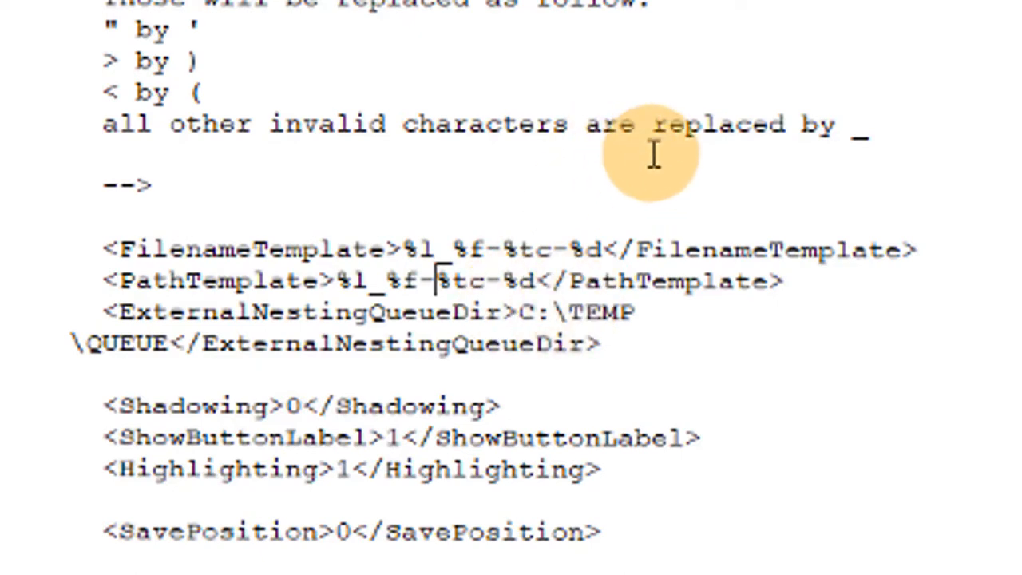
{"action": "mouse_move", "coordinate": [847, 36]}
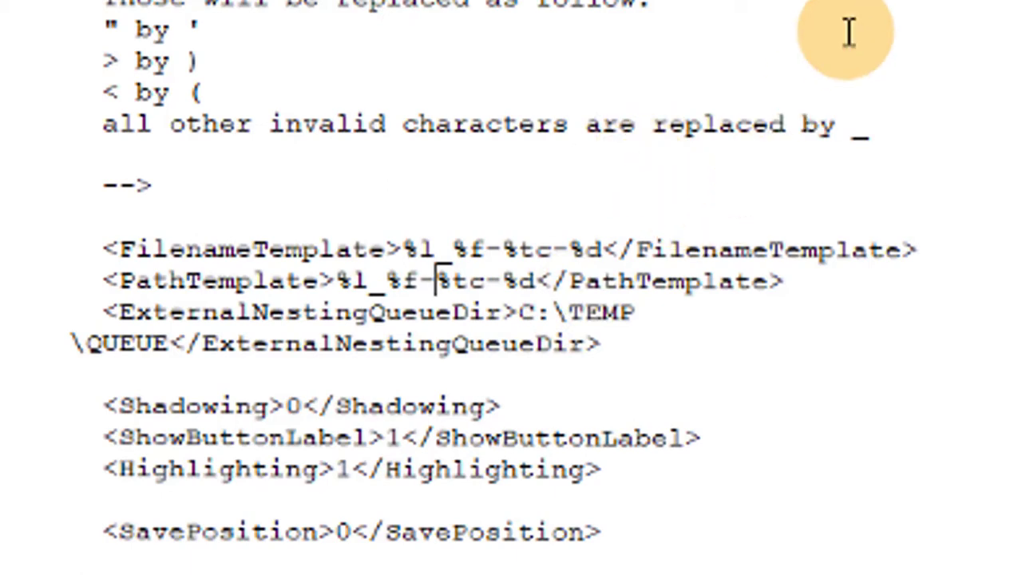
{"action": "scroll", "scroll_direction": "up", "scroll_amount": 3}
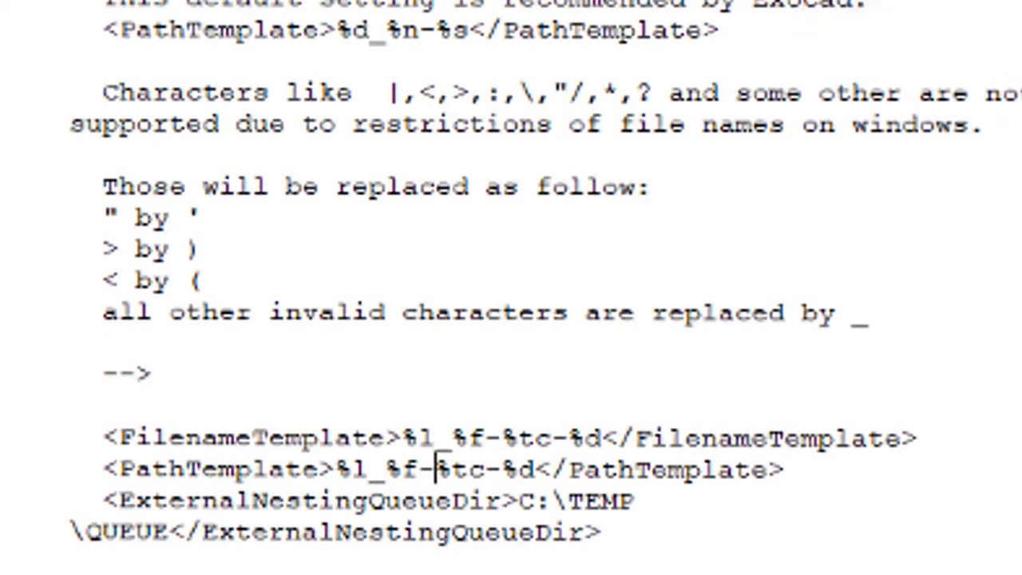